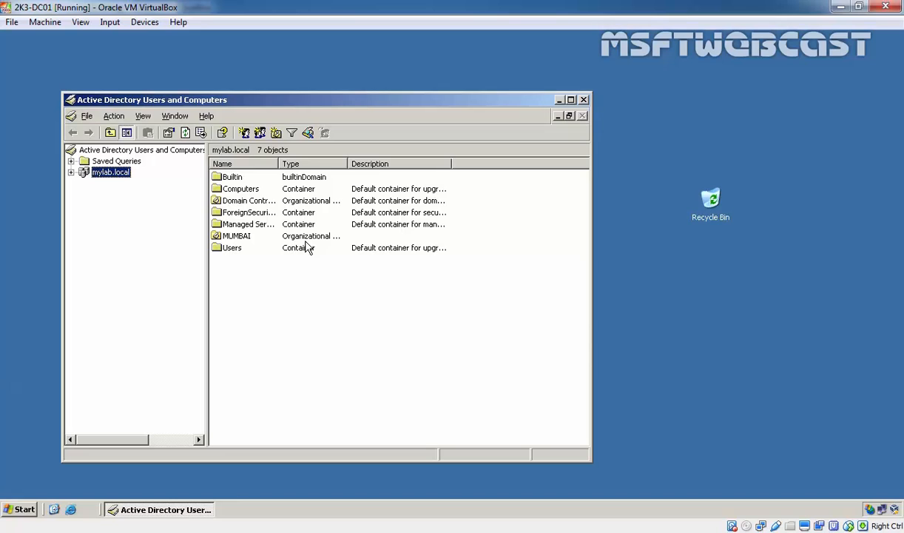
mouse_move(124, 182)
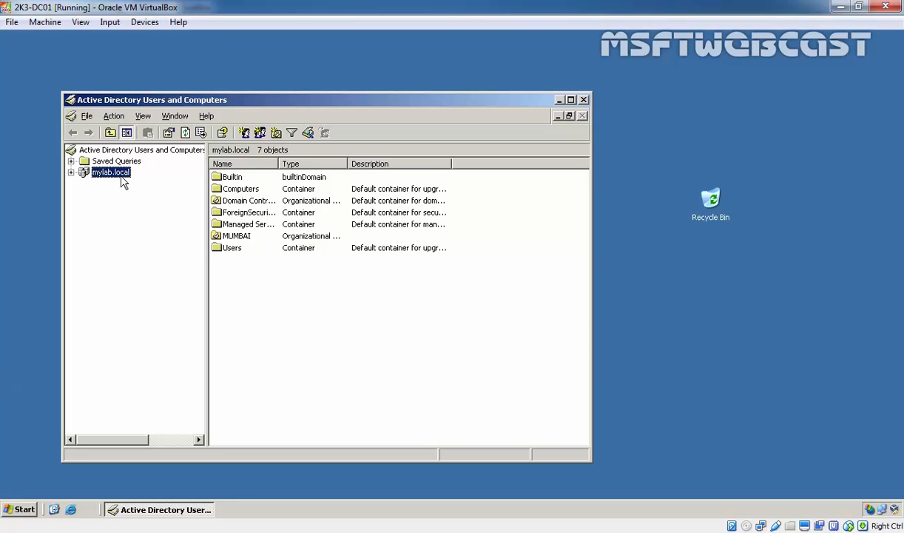
Step: Check the RID, PDC and Infrastructure tabs of mylab.local's Operations Masters
right_click(110, 171)
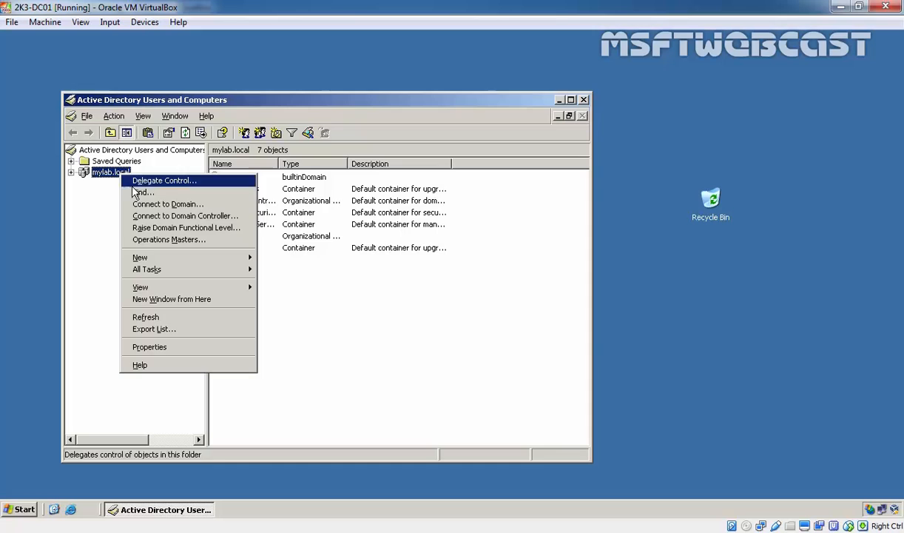
left_click(169, 239)
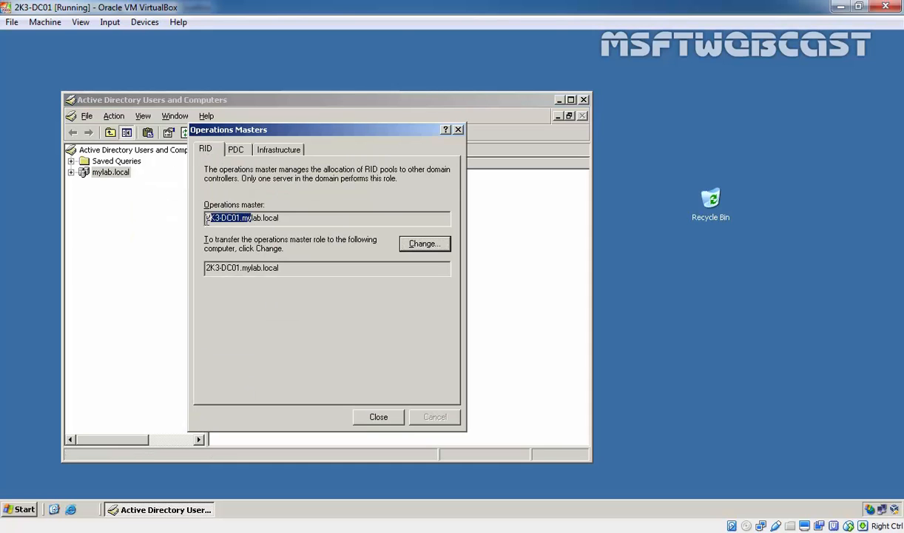
left_click(236, 149)
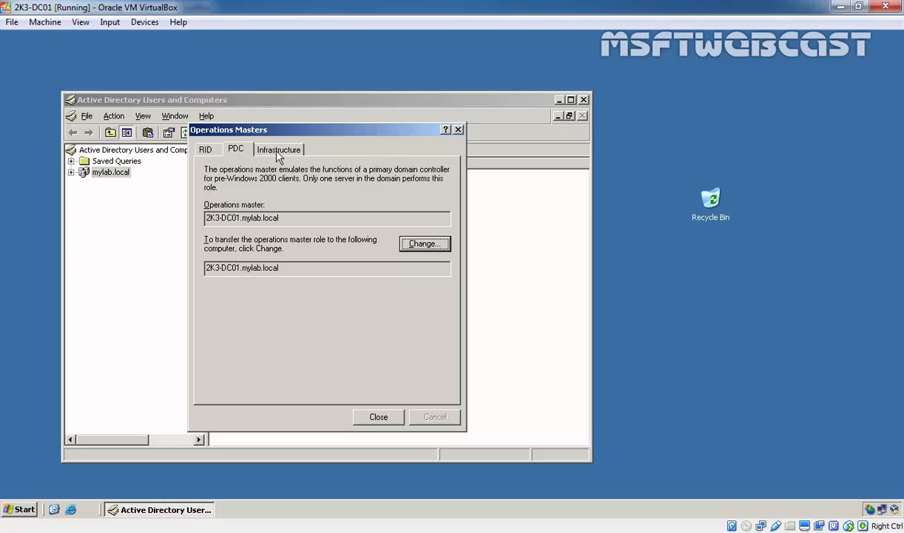
left_click(279, 149)
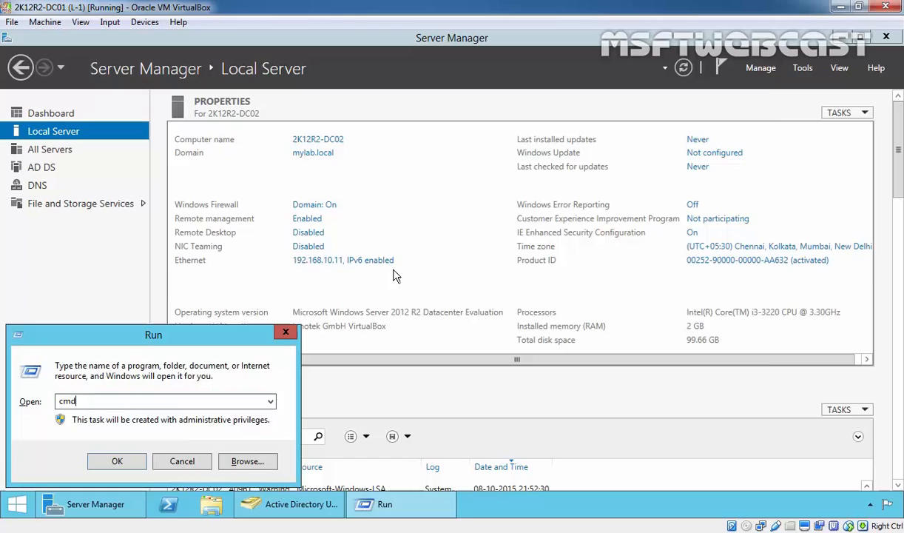
Step: Launch cmd and run netdom query fsmo, showing 2K3-DC01 holds all five roles
left_click(117, 460)
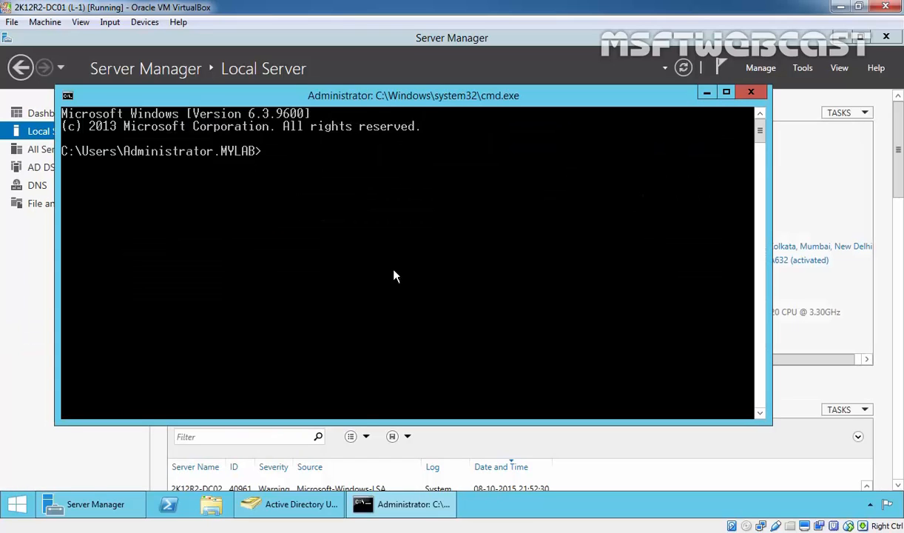
type("netdom")
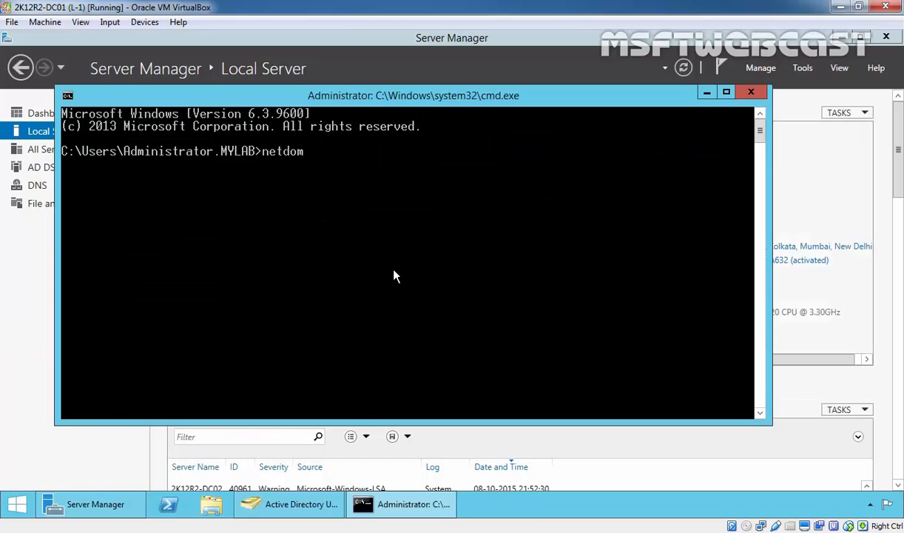
type("query")
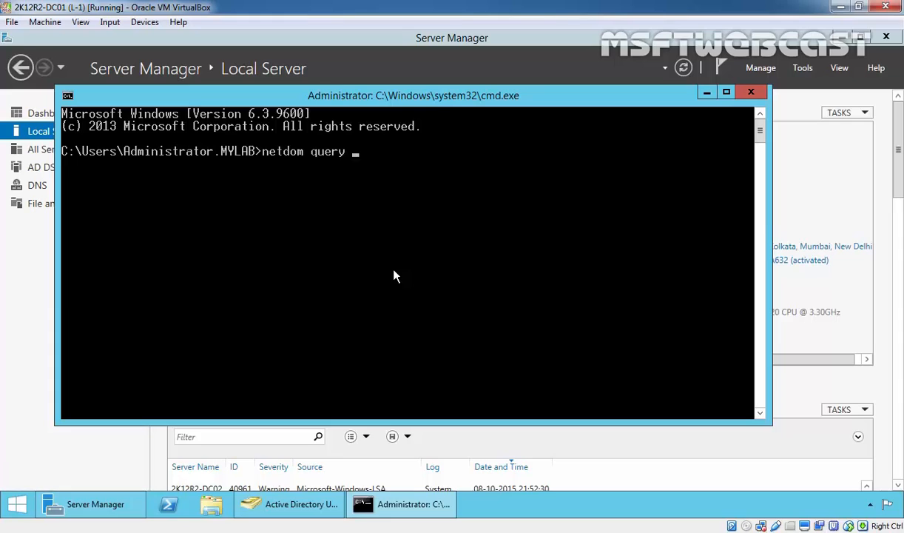
key("Return")
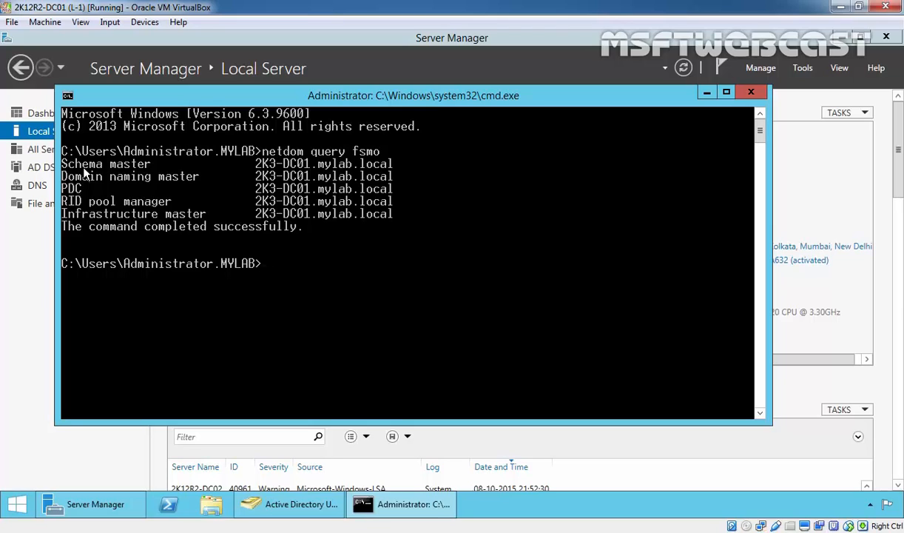
mouse_move(161, 186)
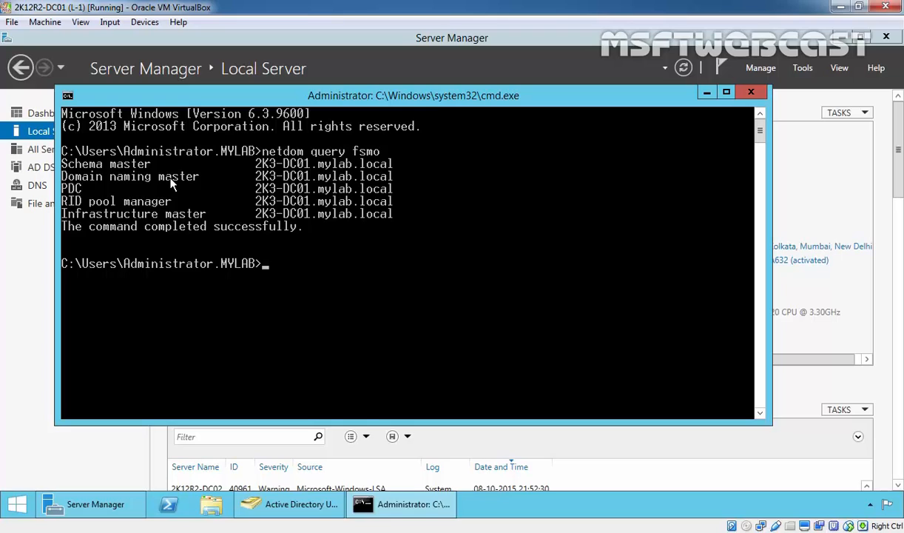
mouse_move(79, 193)
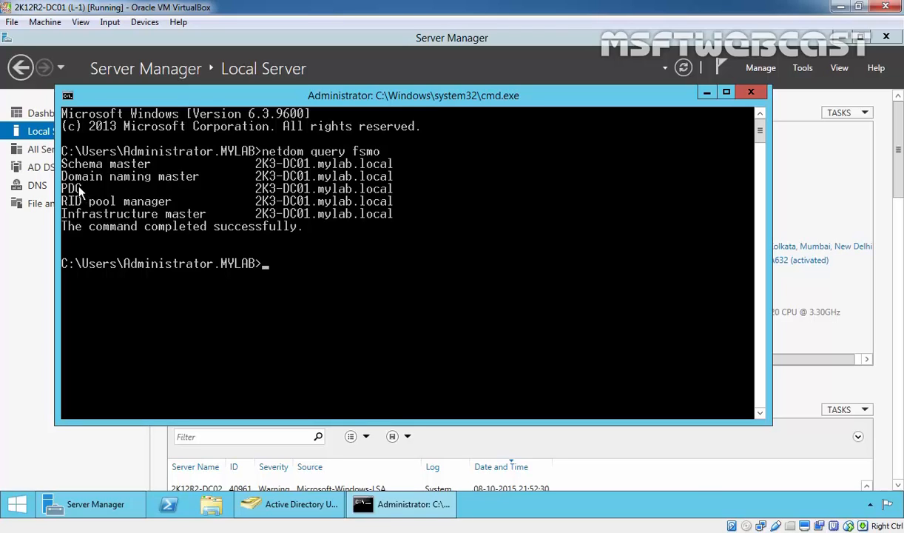
mouse_move(78, 220)
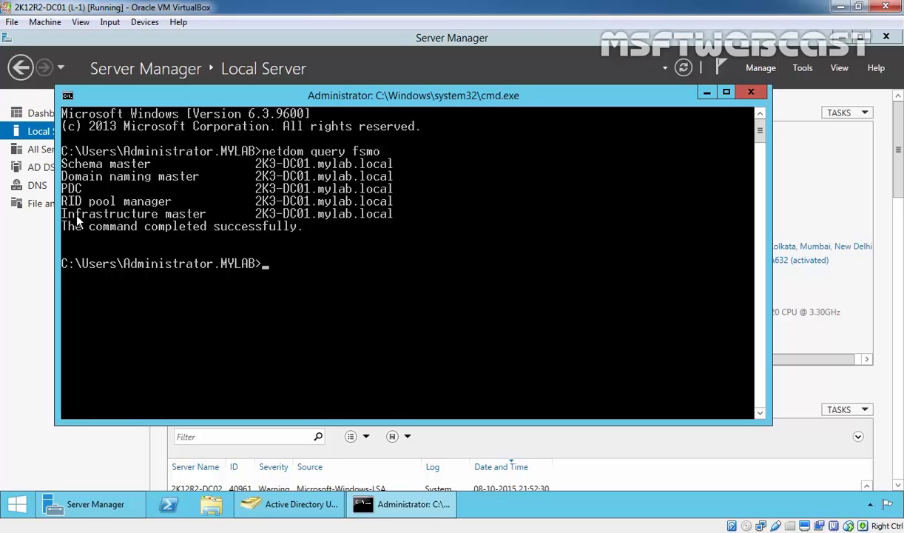
mouse_move(115, 185)
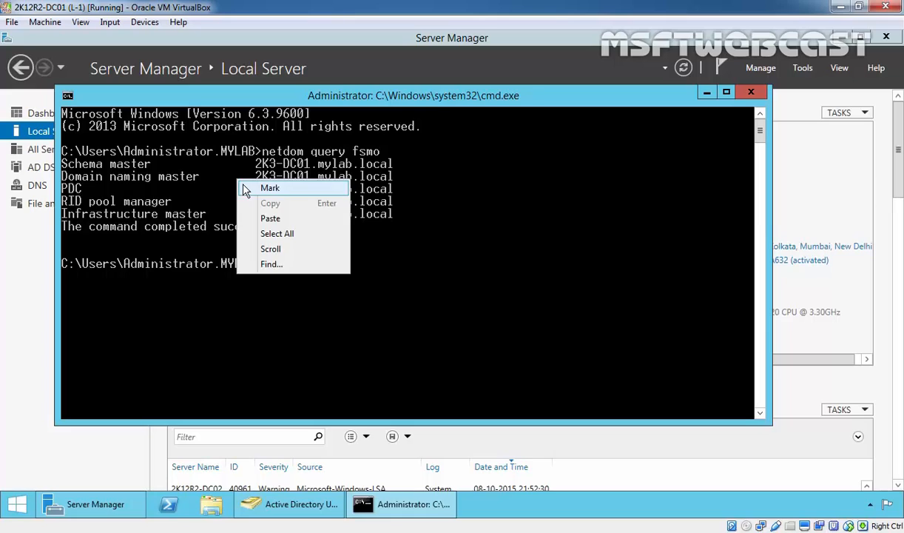
Step: Start marking the netdom role-holder output in the console for copying
left_click(270, 187)
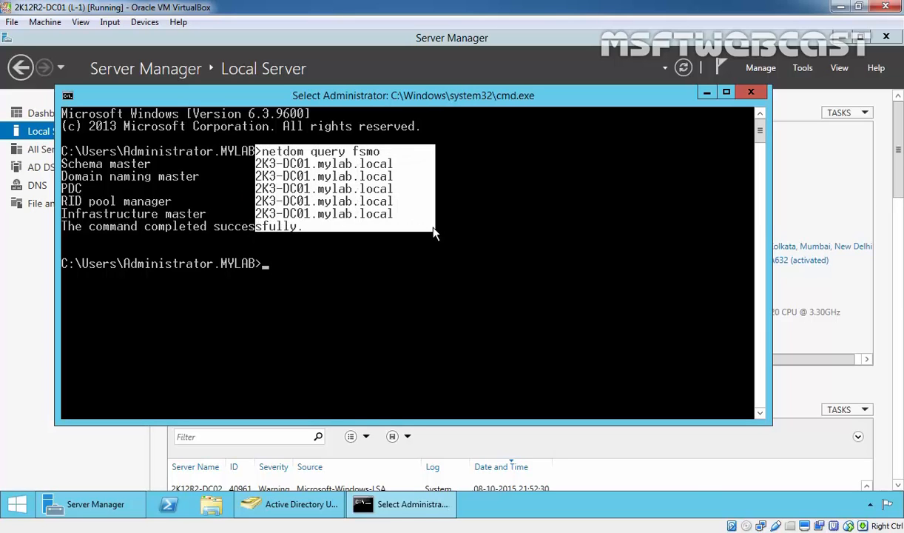
mouse_move(350, 264)
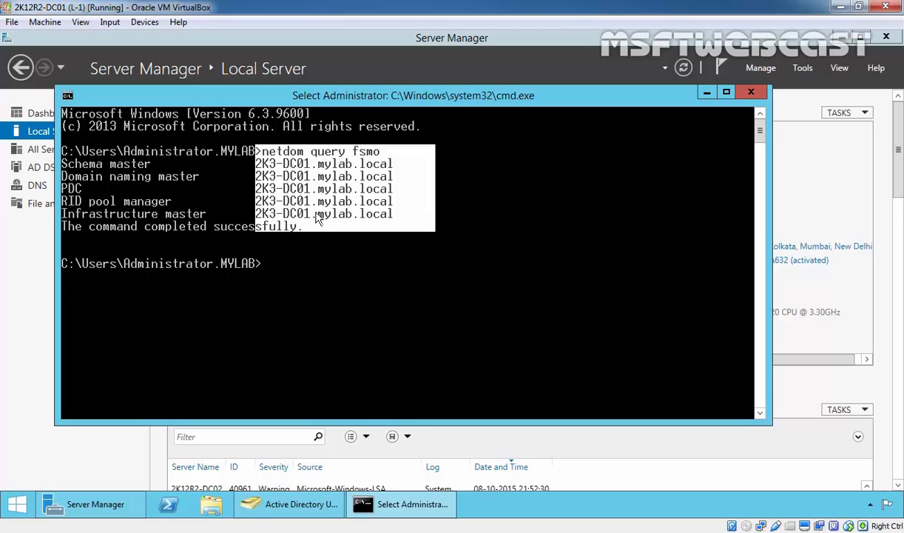
mouse_move(335, 296)
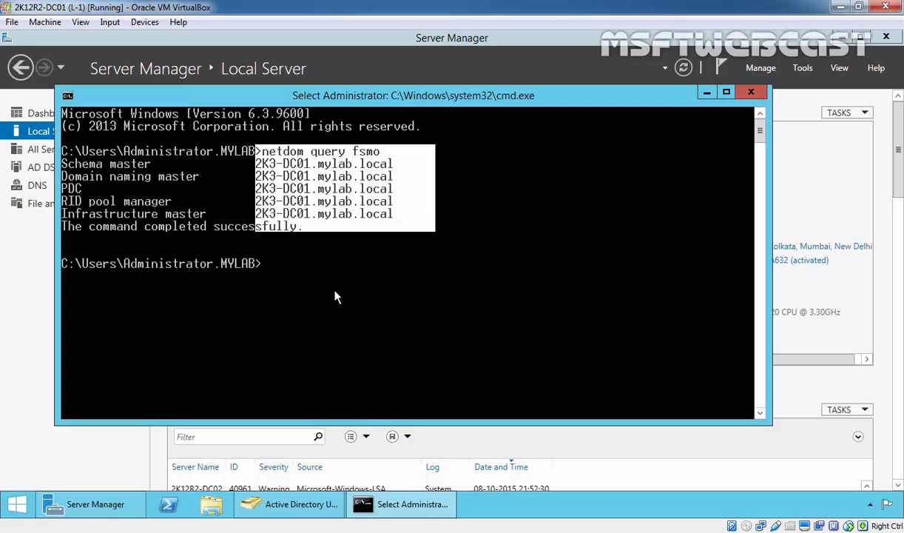
mouse_move(289, 338)
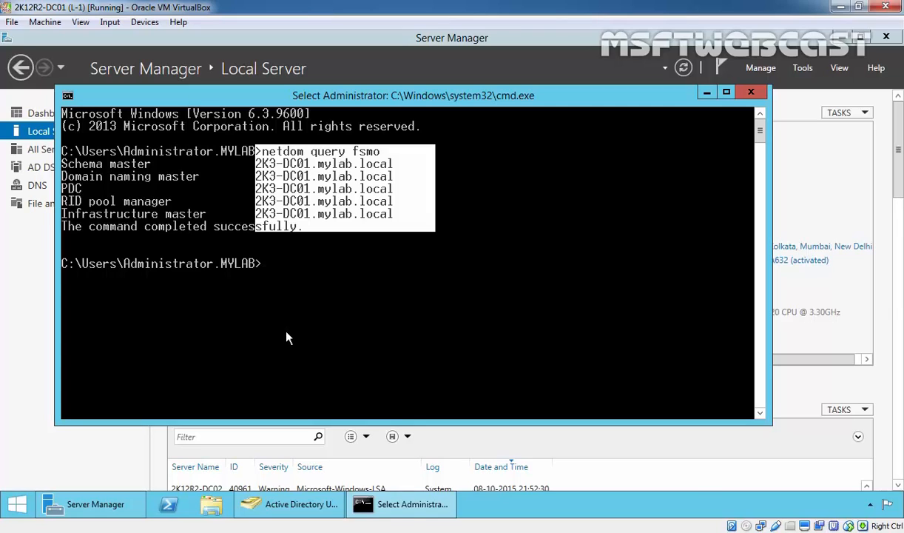
mouse_move(279, 310)
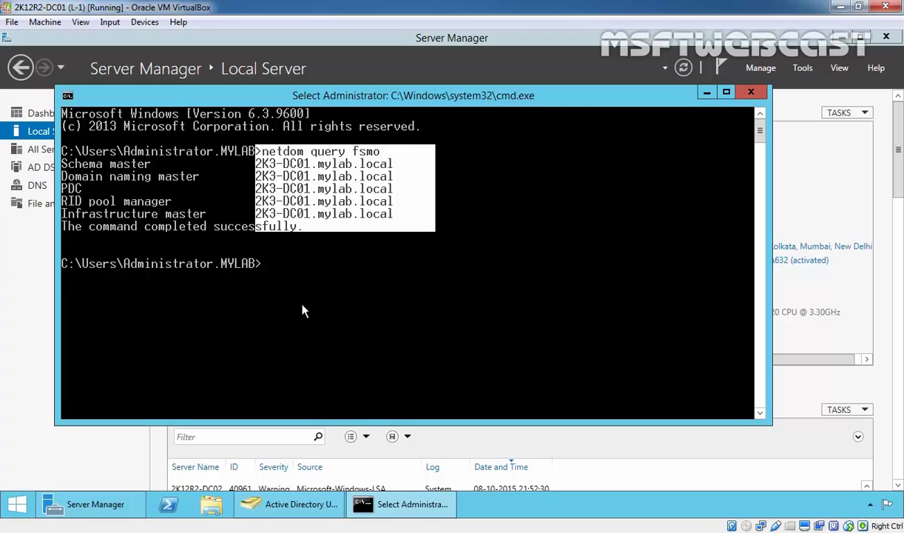
mouse_move(239, 315)
type("domain.msc")
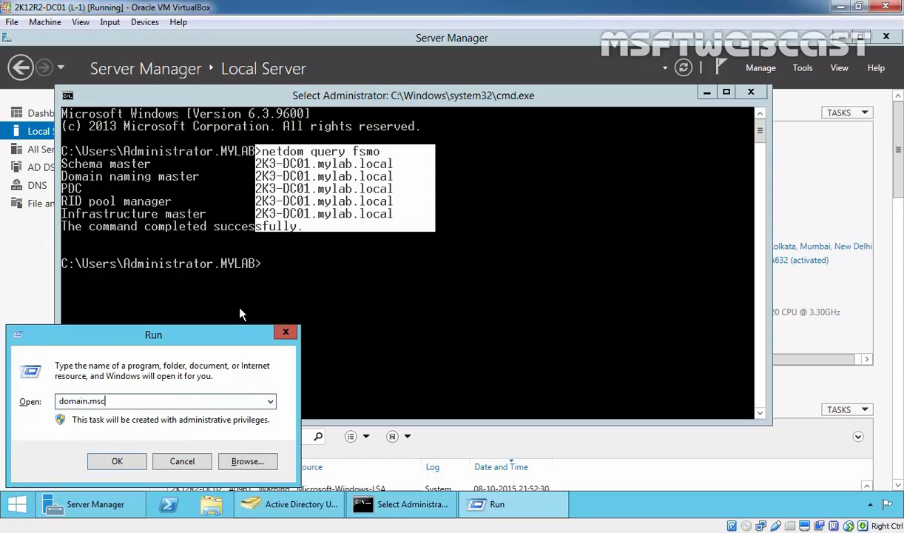
Step: Launch domain.msc and switch Domains and Trusts to domain controller 2K12R2-DC02
left_click(117, 461)
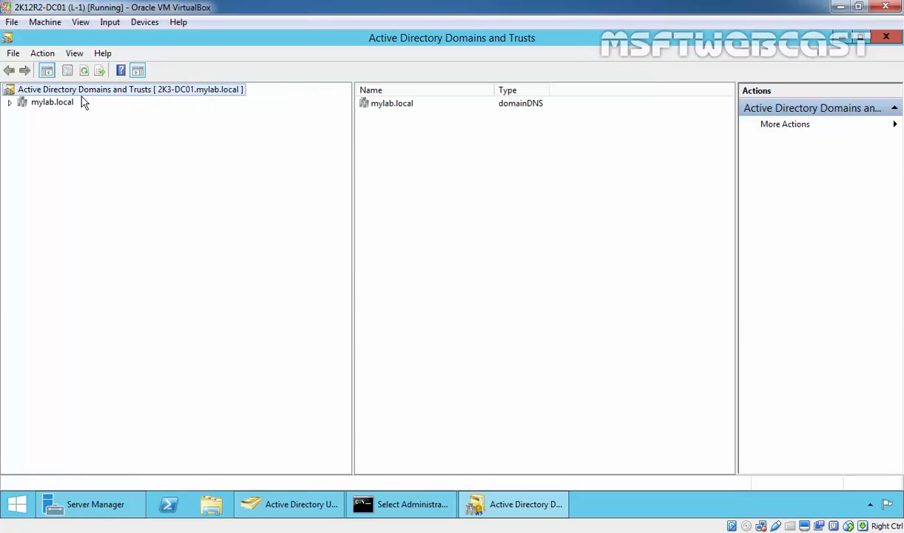
mouse_move(89, 101)
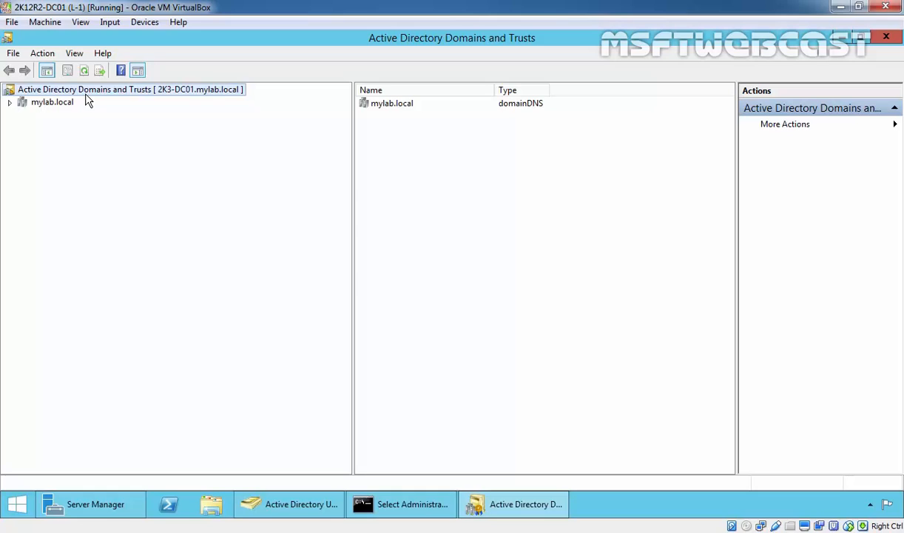
mouse_move(63, 104)
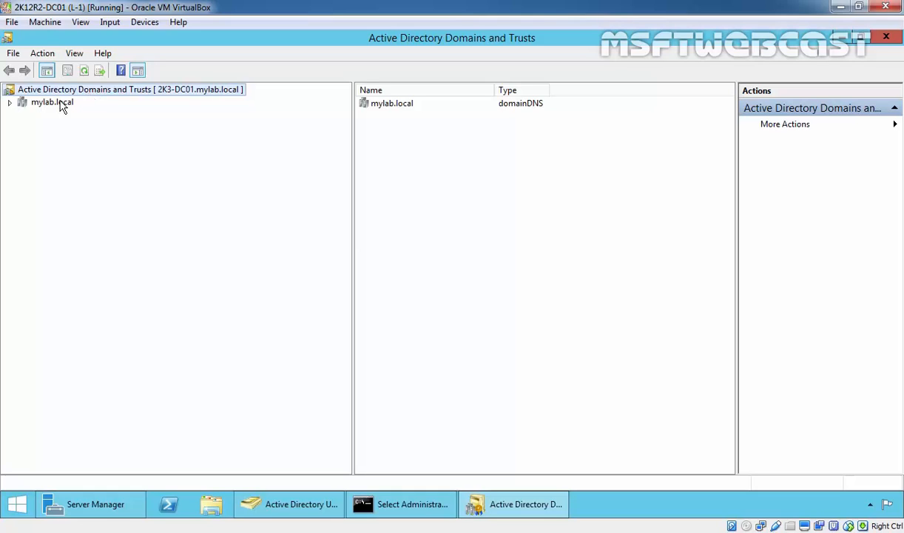
right_click(130, 88)
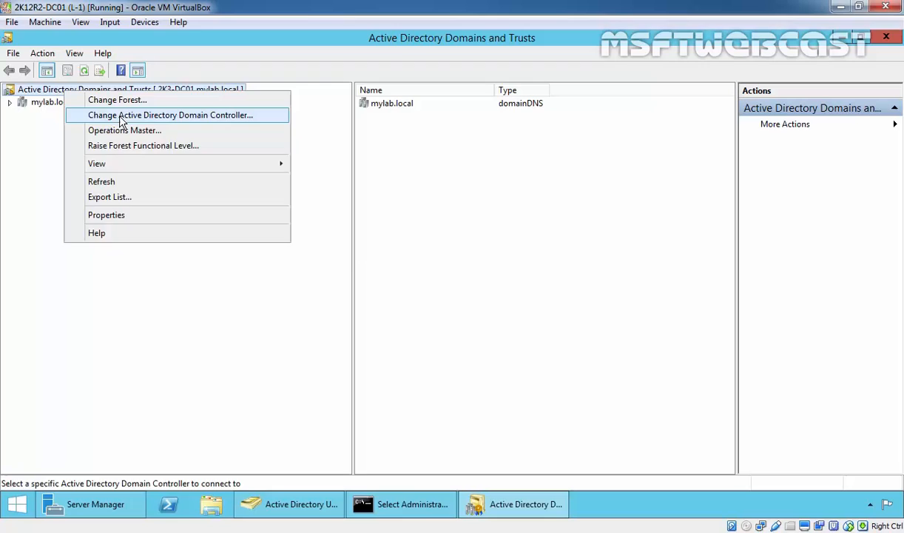
left_click(171, 115)
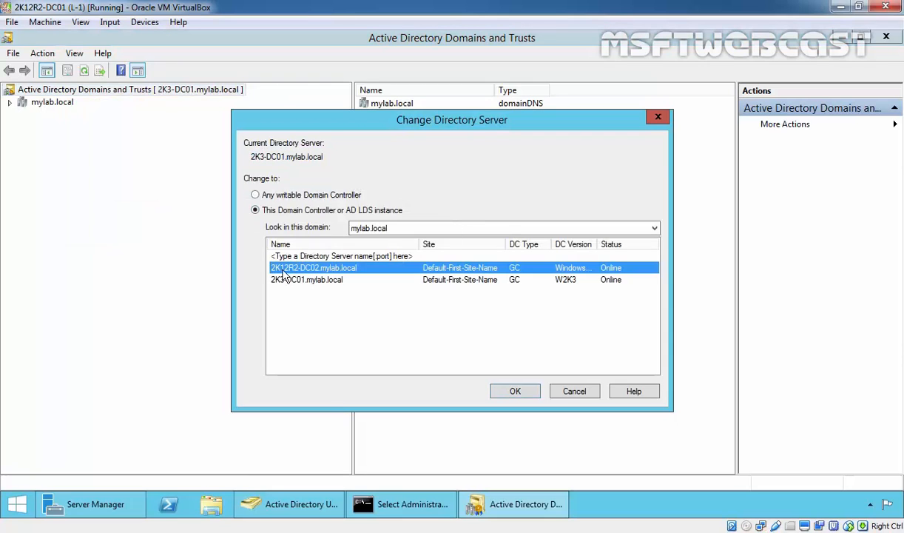
left_click(515, 391)
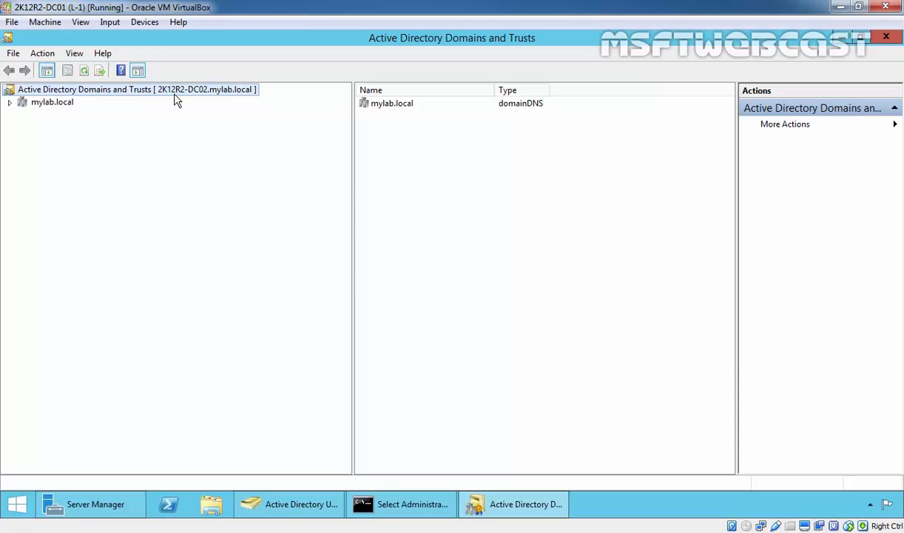
mouse_move(187, 99)
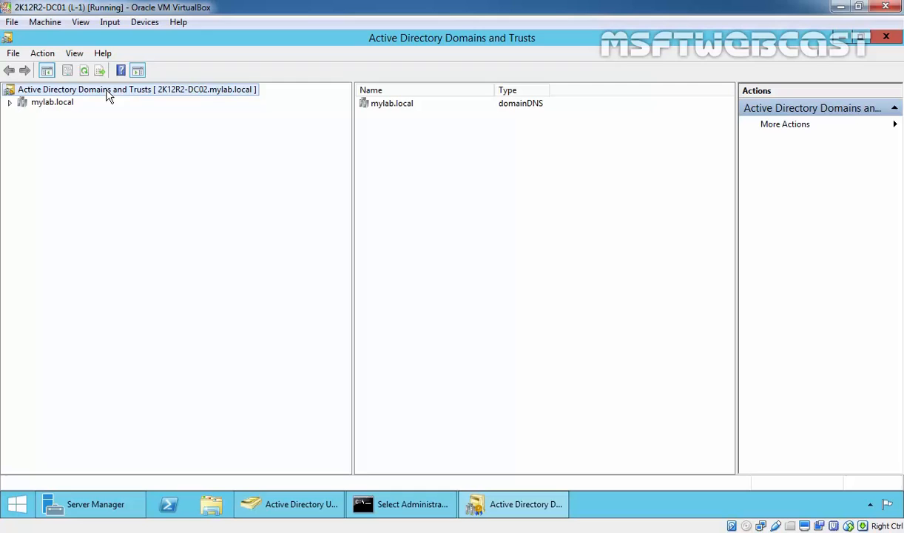
Step: Move the domain naming master to 2K12R2-DC02, acknowledge success, and close the window
right_click(136, 89)
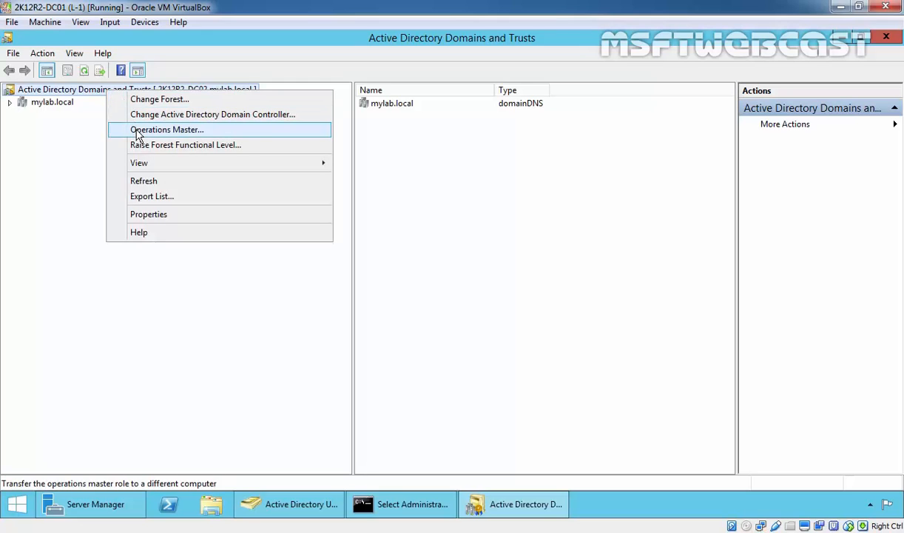
left_click(166, 129)
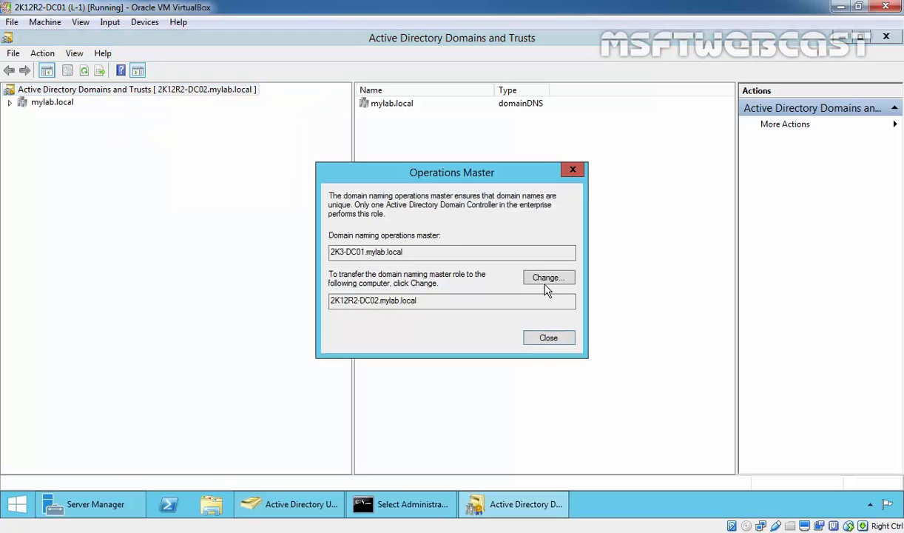
left_click(548, 276)
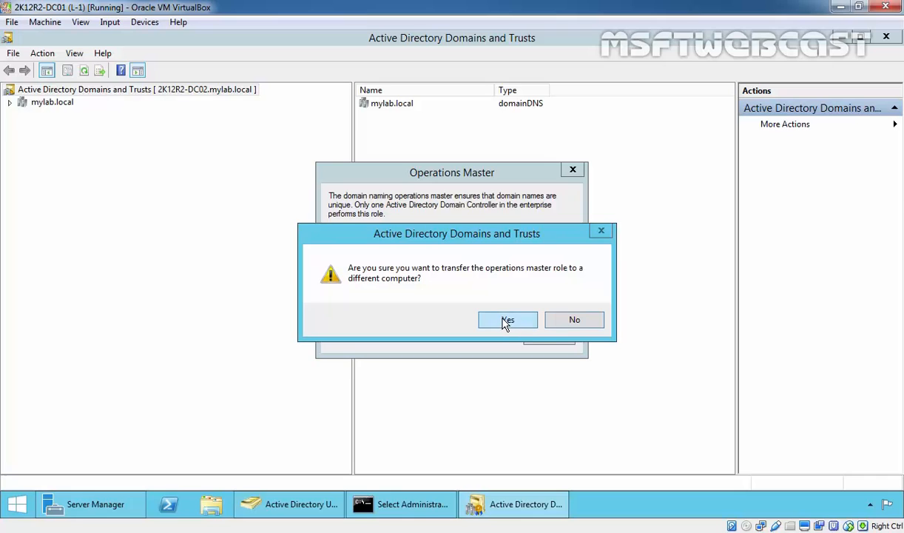
left_click(507, 319)
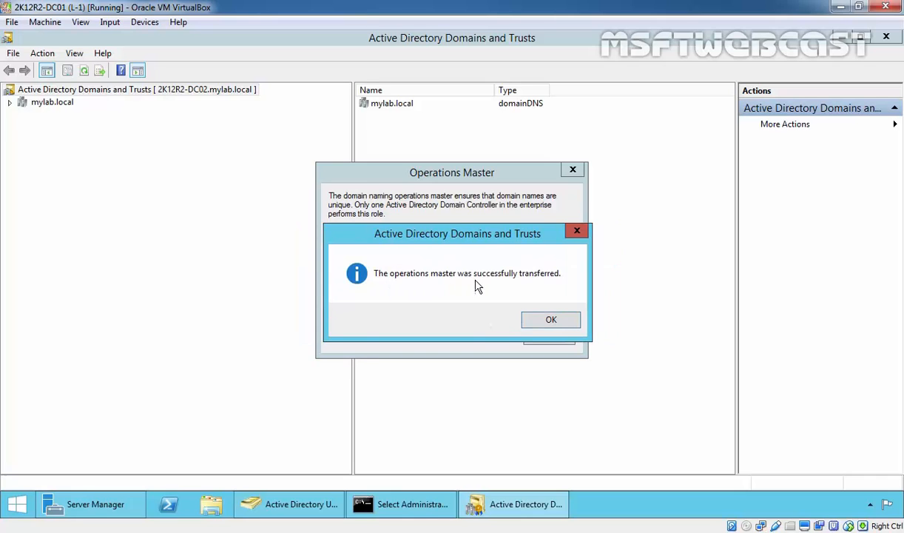
left_click(551, 319)
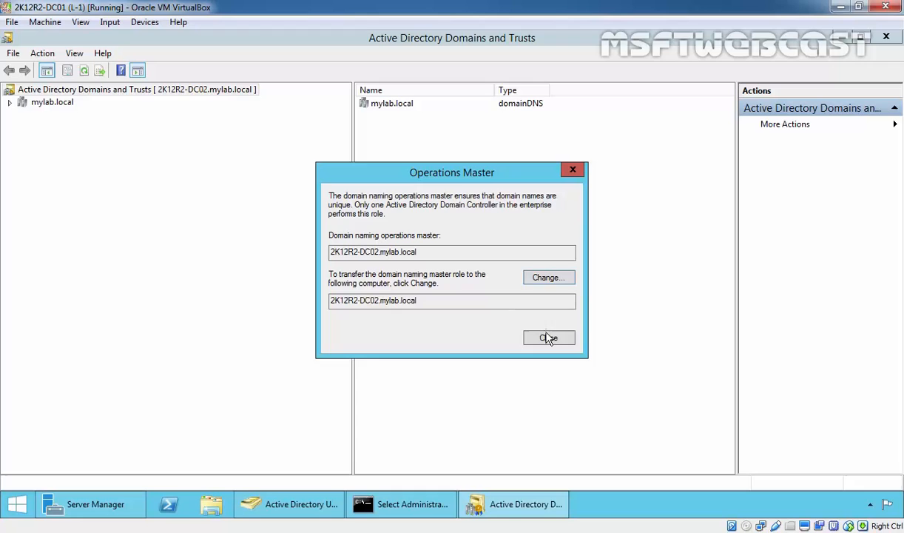
left_click(548, 337)
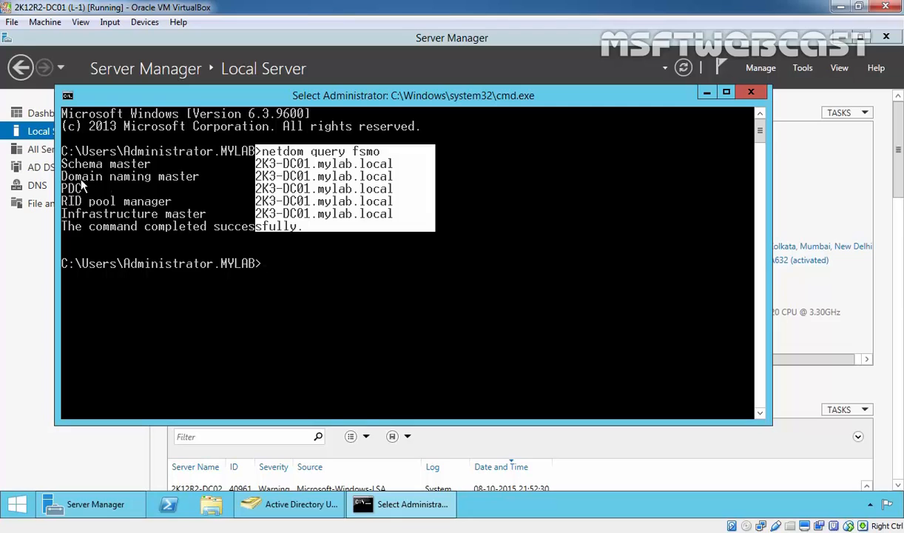
mouse_move(295, 193)
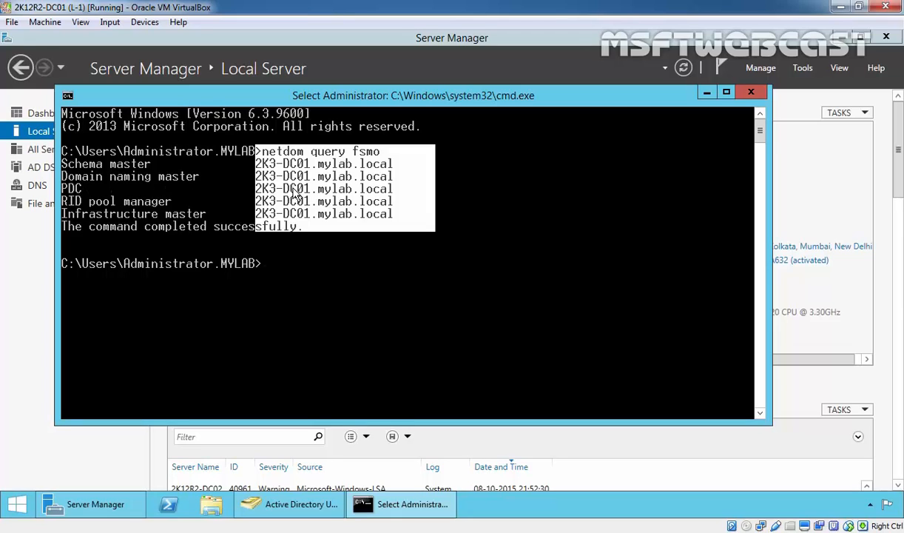
mouse_move(356, 247)
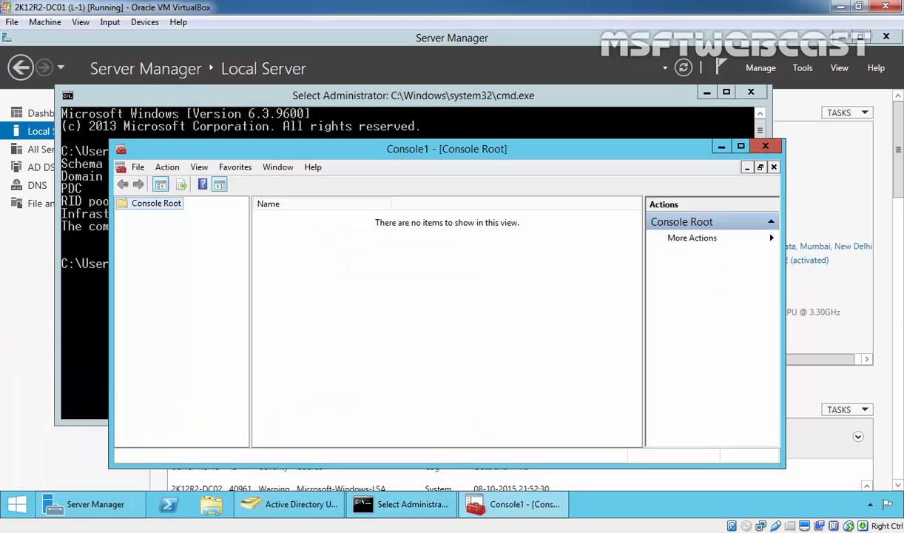
Step: Browse the available snap-ins in Console1's Add/Remove Snap-in window
left_click(138, 167)
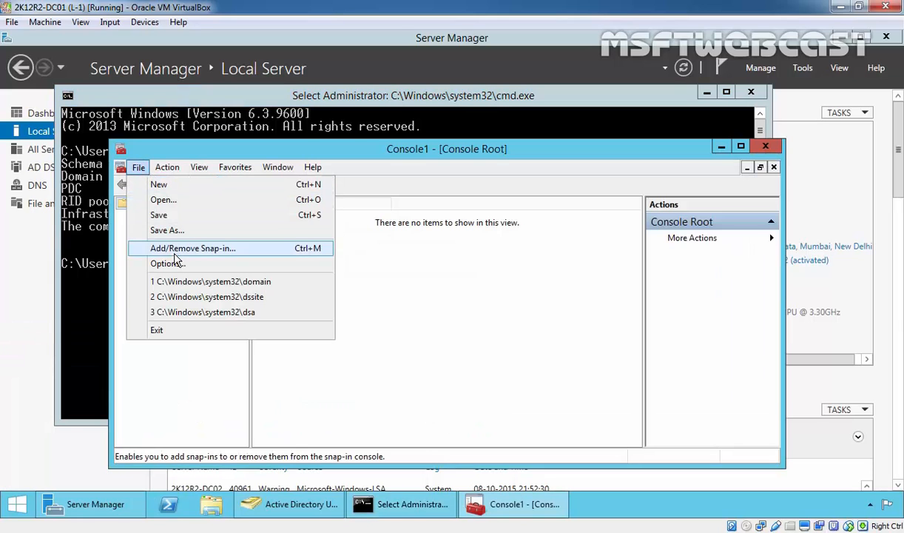
left_click(193, 248)
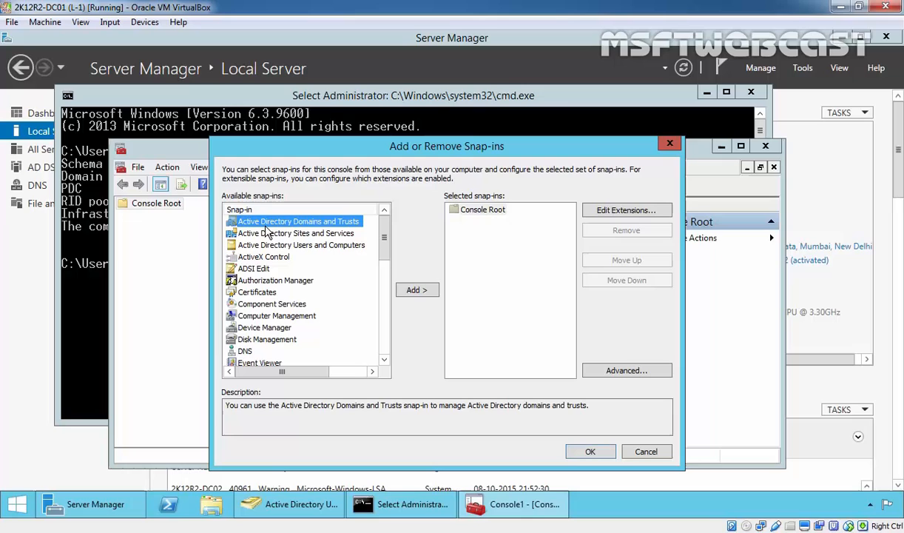
mouse_move(277, 248)
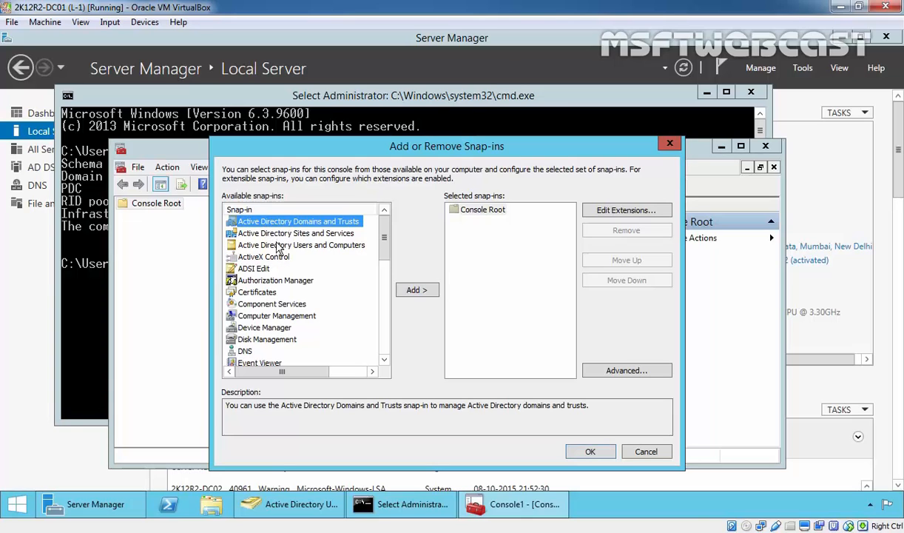
left_click(645, 452)
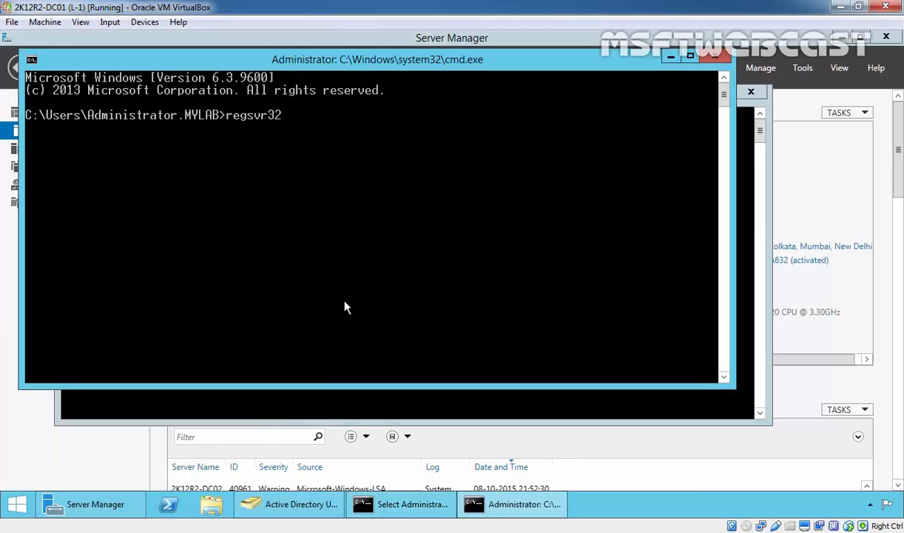
Step: Run regsvr32 schmmgmt.dll and dismiss the registration success dialog
type("sch")
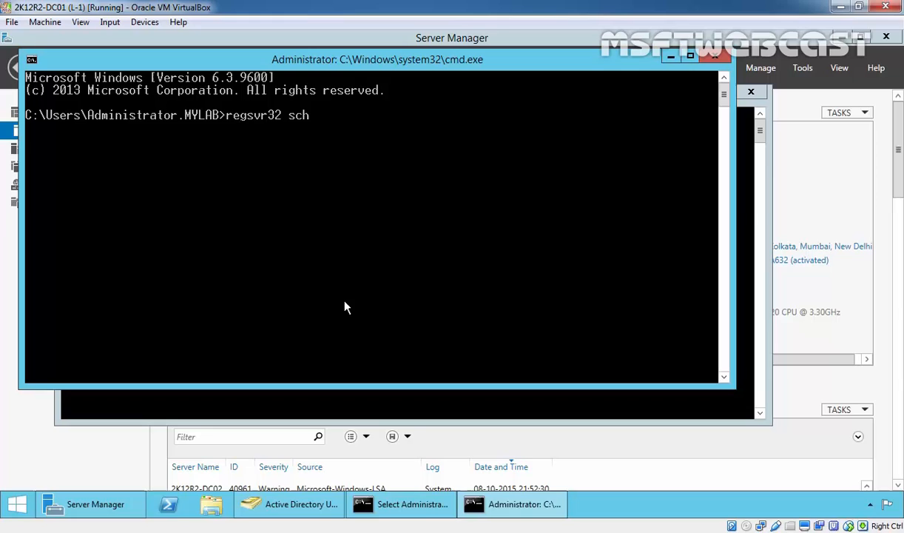
type("mmgmt.dll")
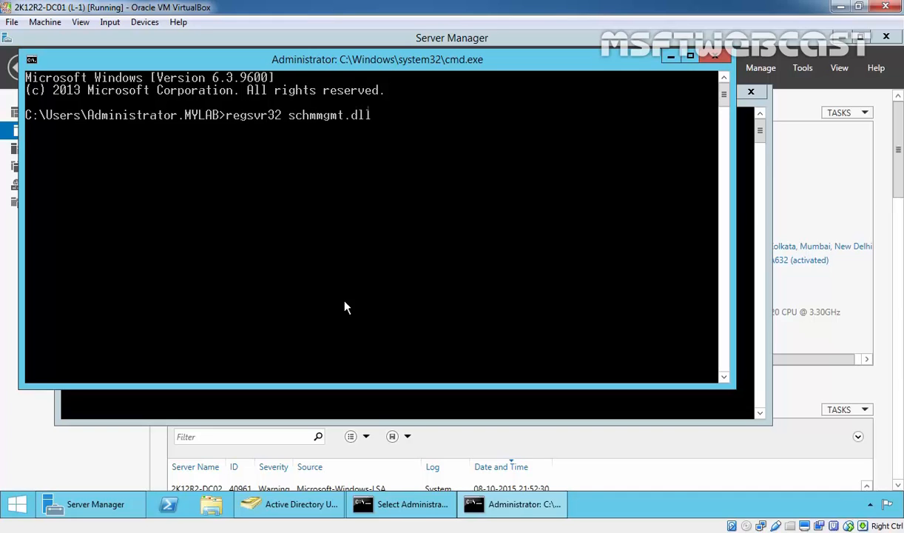
key("Return")
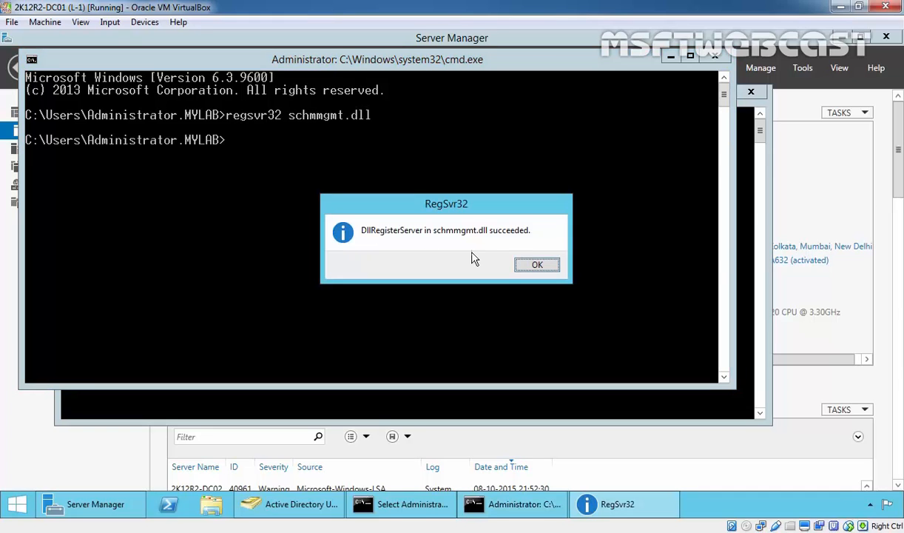
left_click(537, 265)
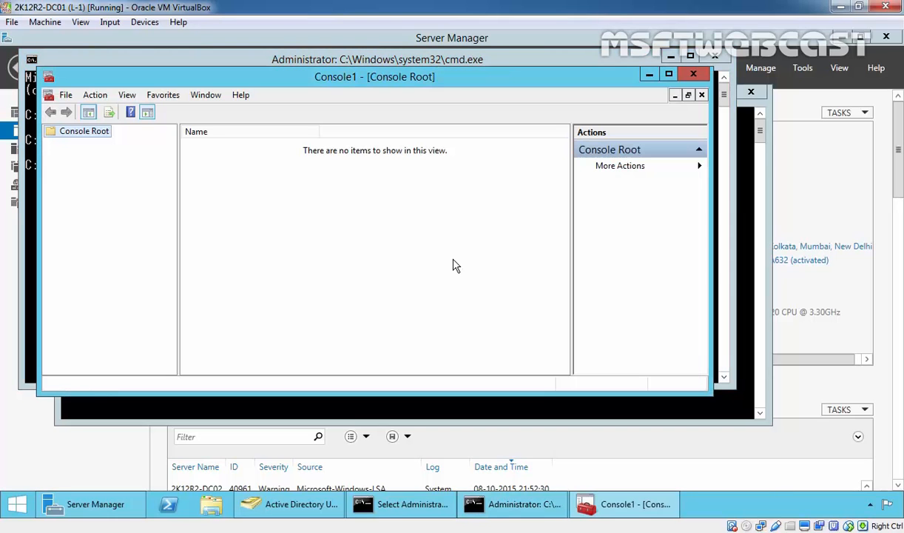
Step: Add the Active Directory Schema snap-in to Console1 through Add/Remove Snap-in
left_click(66, 95)
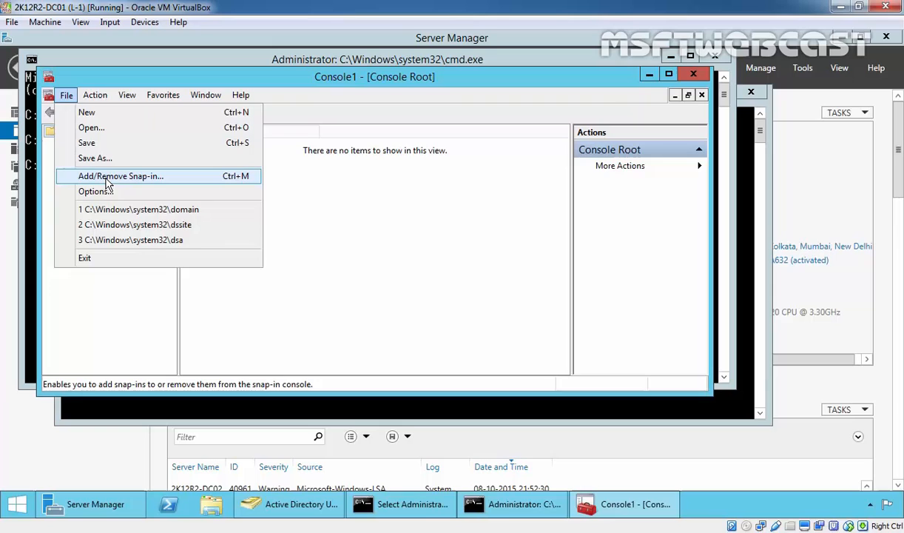
left_click(120, 176)
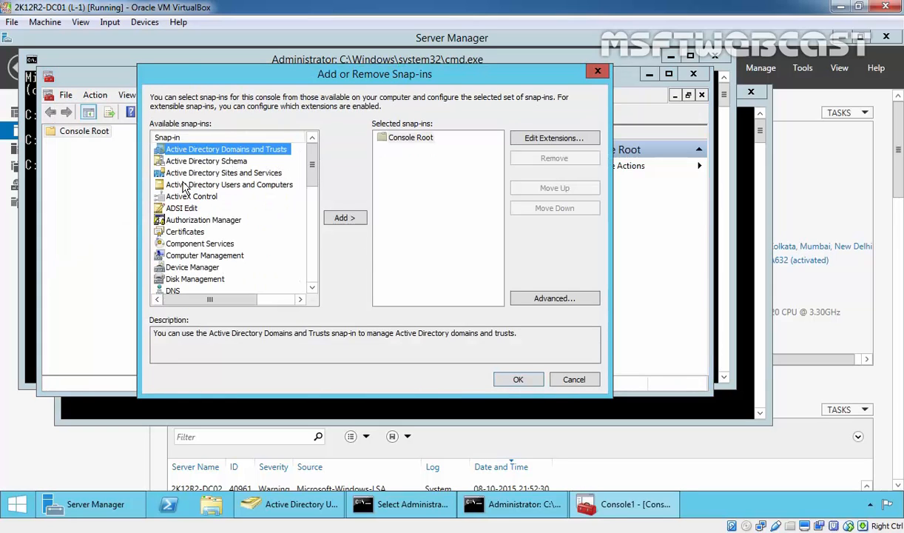
left_click(207, 161)
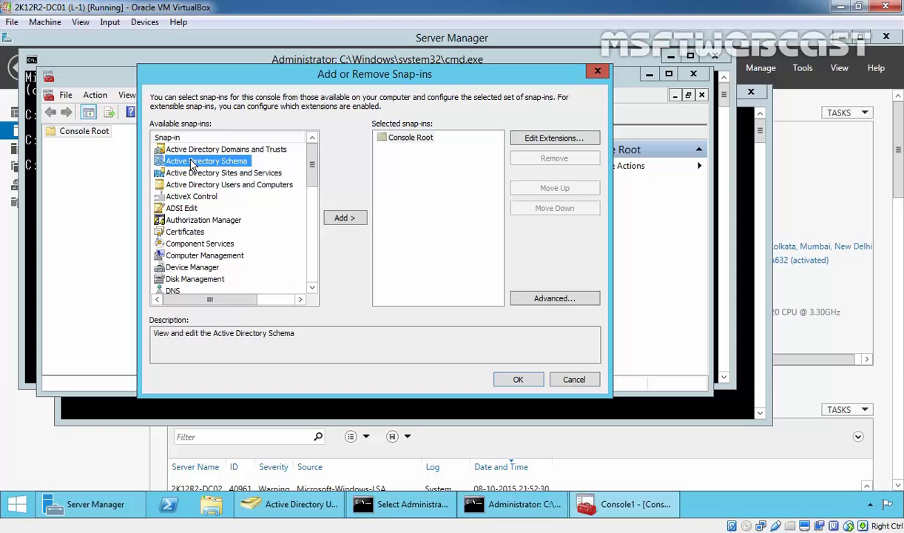
left_click(344, 217)
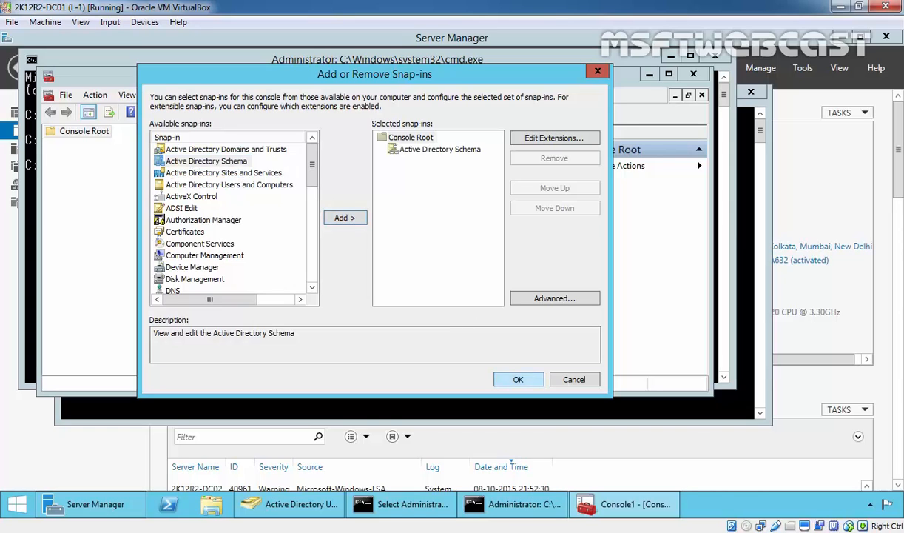
left_click(518, 379)
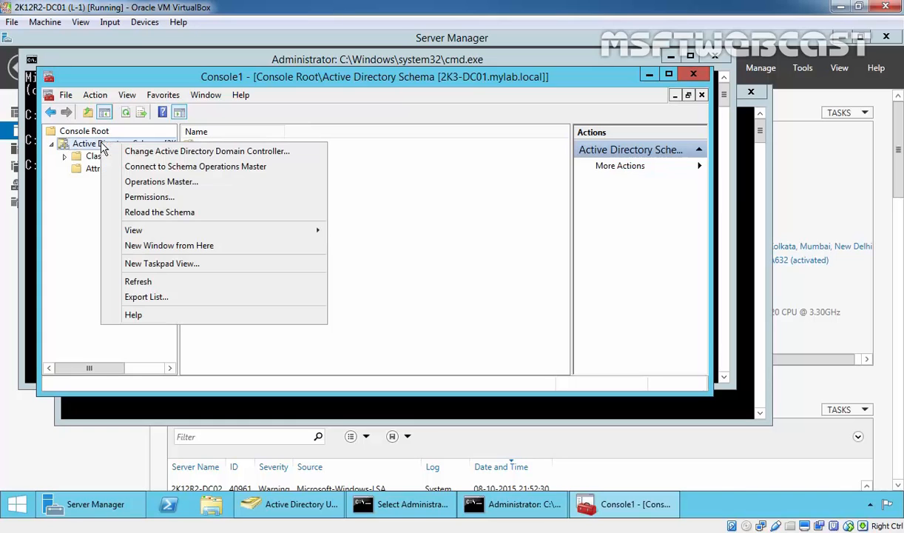
Step: Point the Active Directory Schema snap-in at 2K12R2-DC02.mylab.local and dismiss the schema master warning
left_click(207, 151)
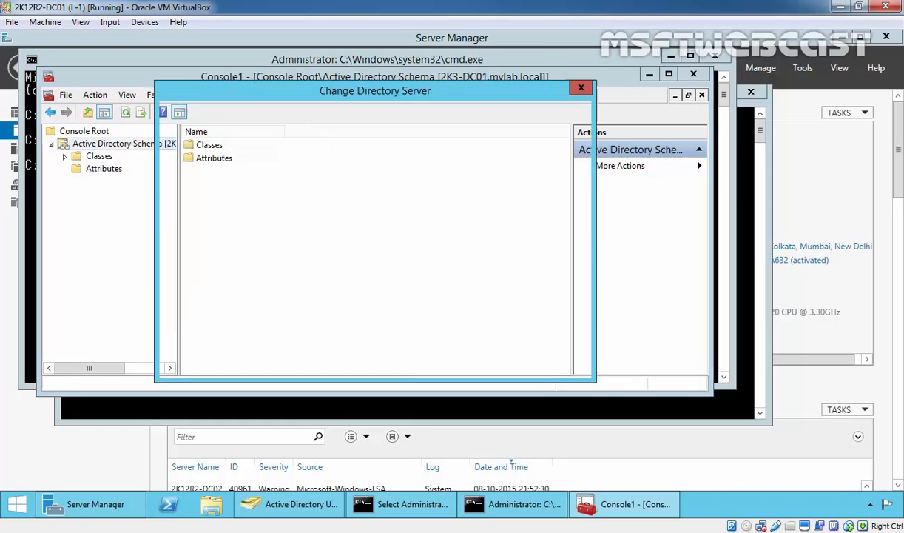
left_click(237, 239)
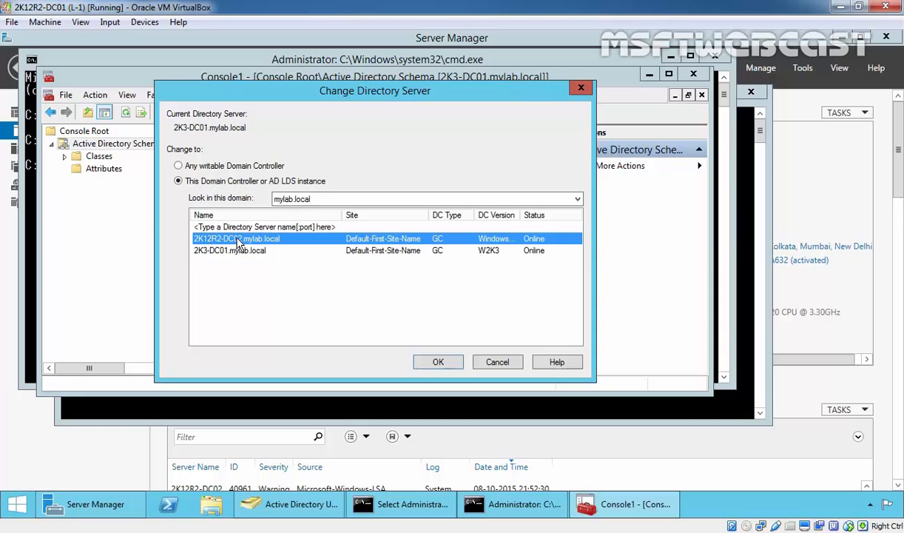
mouse_move(437, 362)
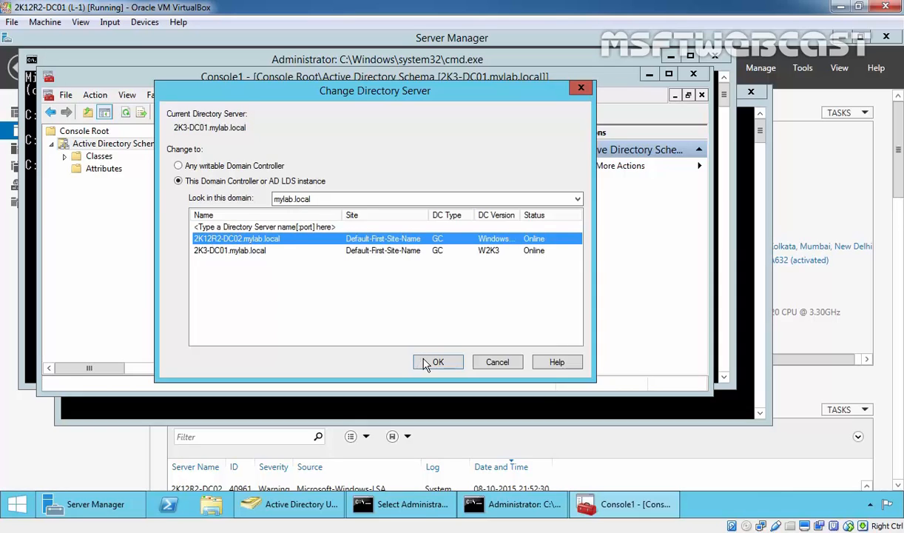
left_click(438, 362)
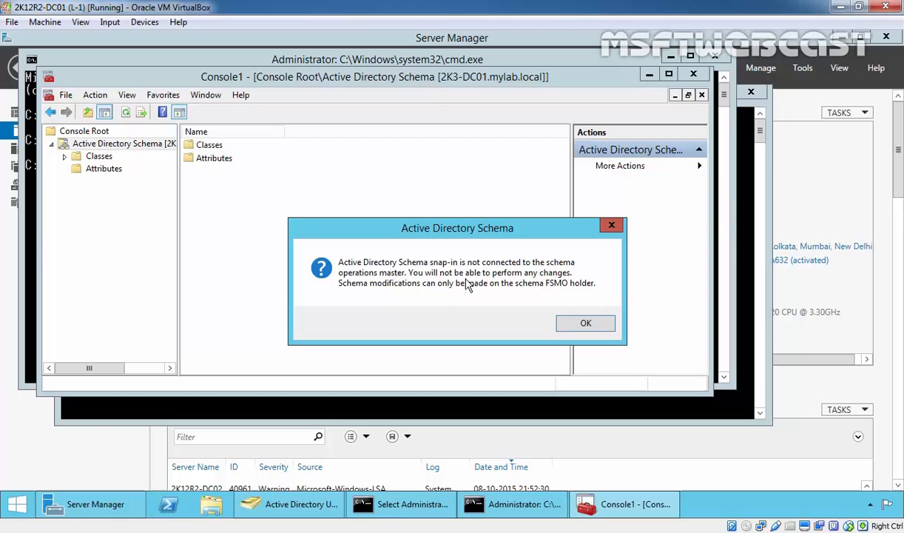
mouse_move(465, 287)
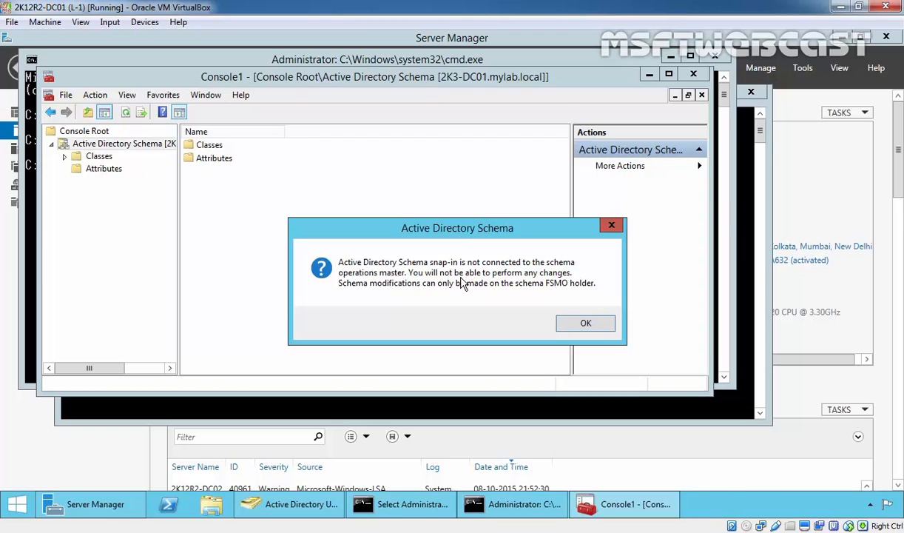
mouse_move(373, 300)
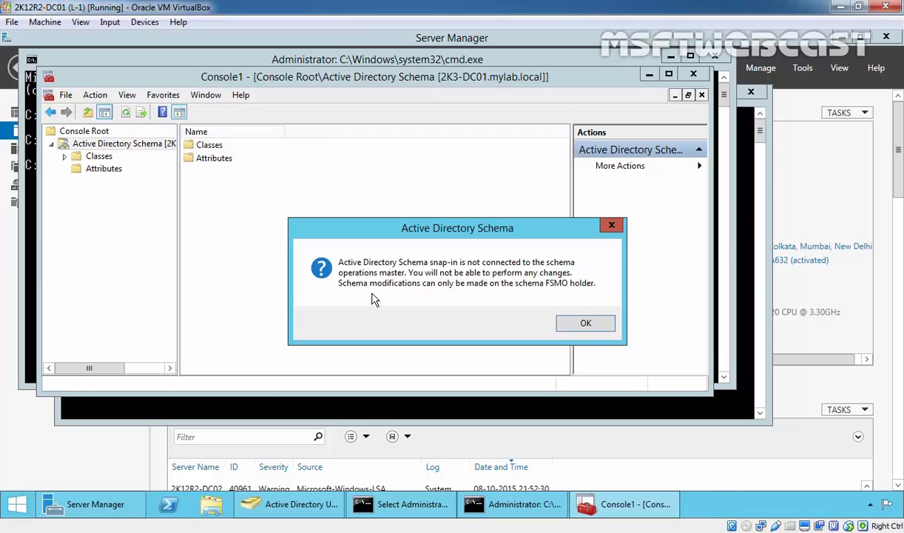
mouse_move(517, 294)
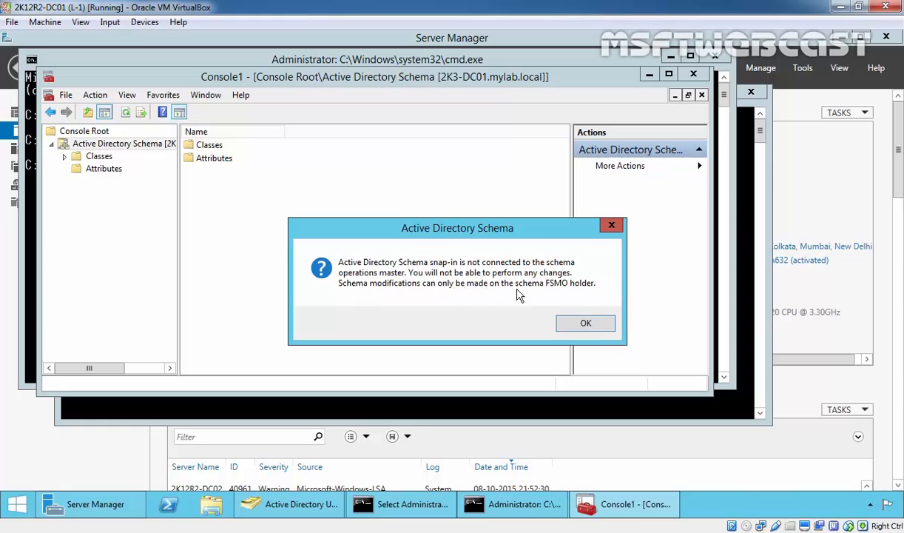
left_click(586, 323)
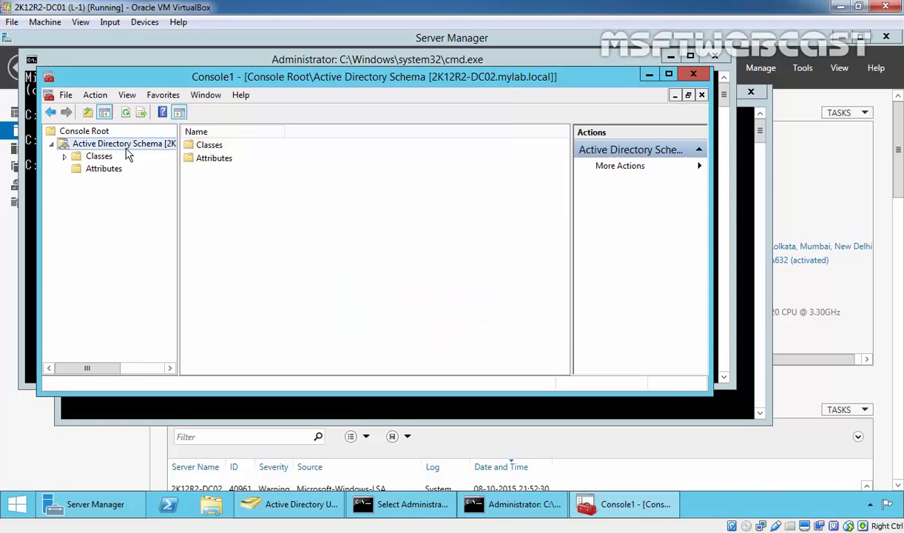
Step: Transfer the schema master to 2K12R2-DC02, close the schema console, and return to ADUC
right_click(124, 142)
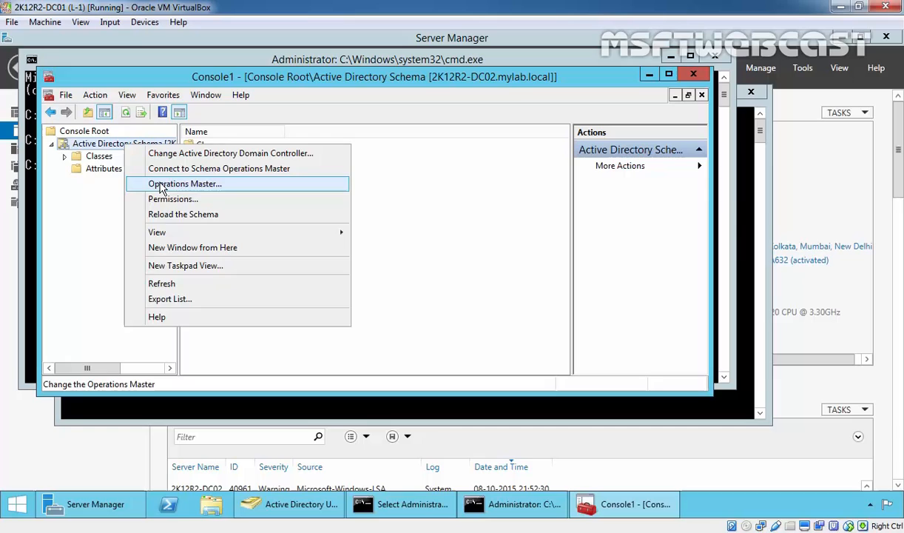
left_click(185, 183)
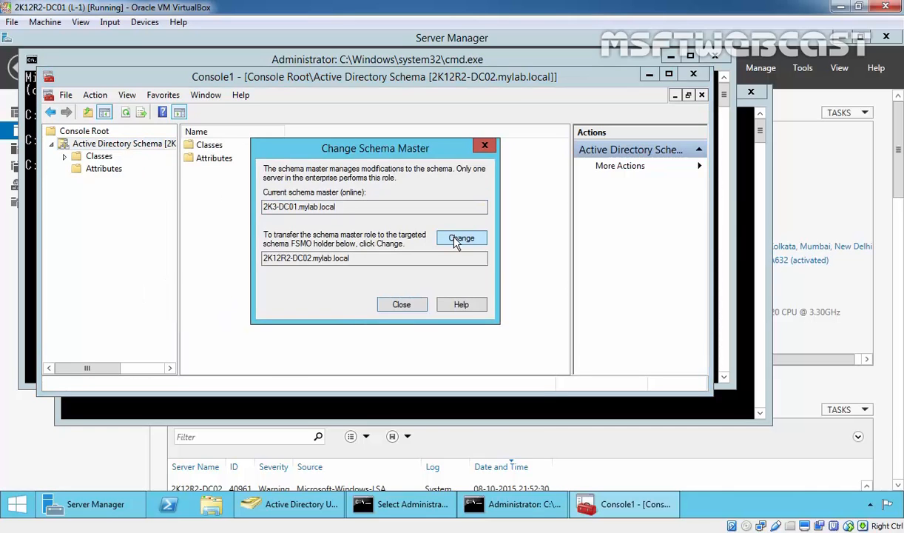
left_click(461, 237)
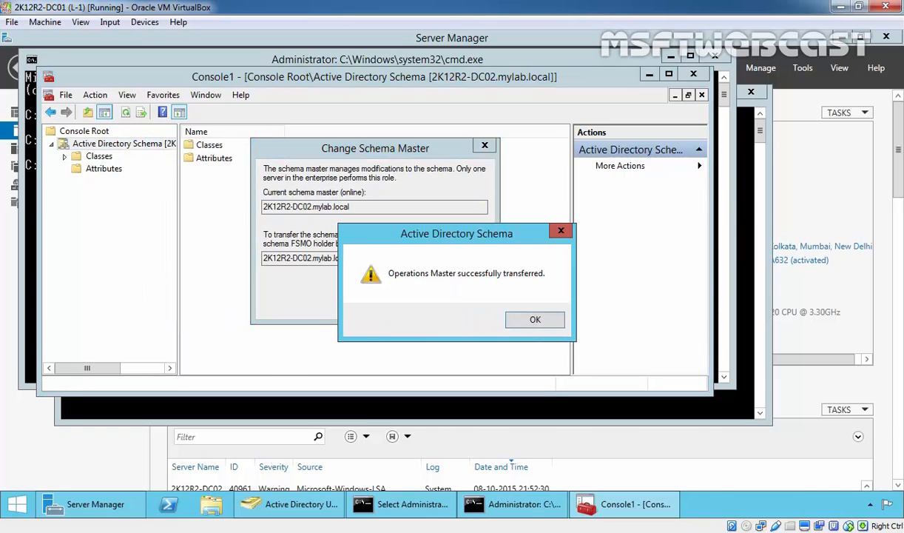
mouse_move(470, 287)
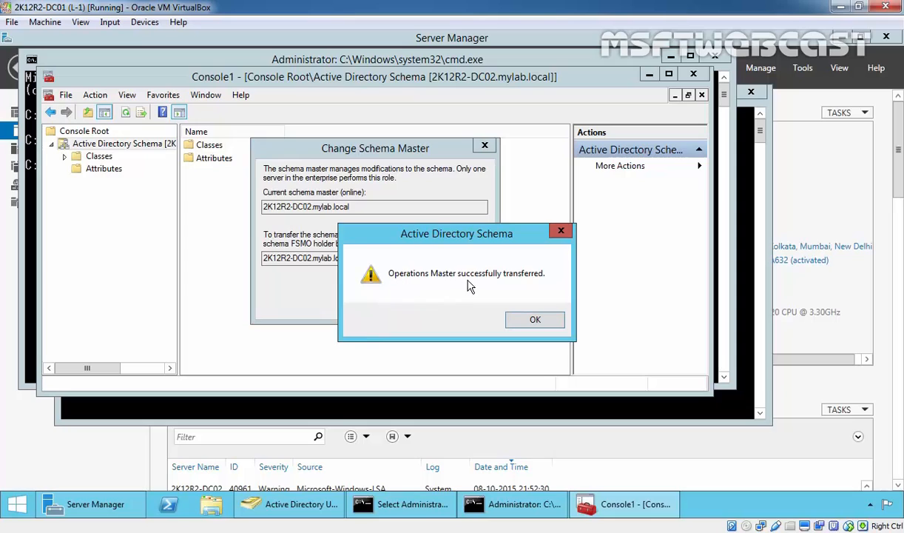
left_click(535, 319)
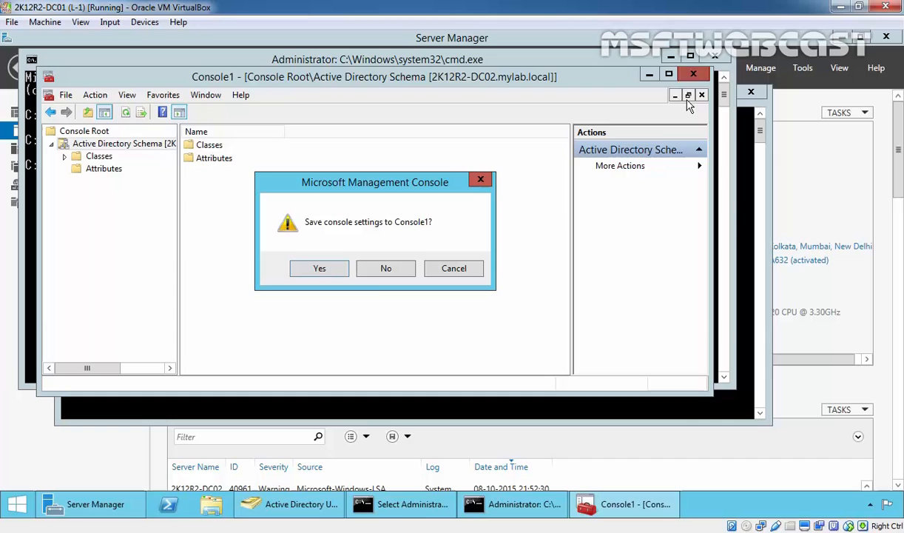
left_click(386, 268)
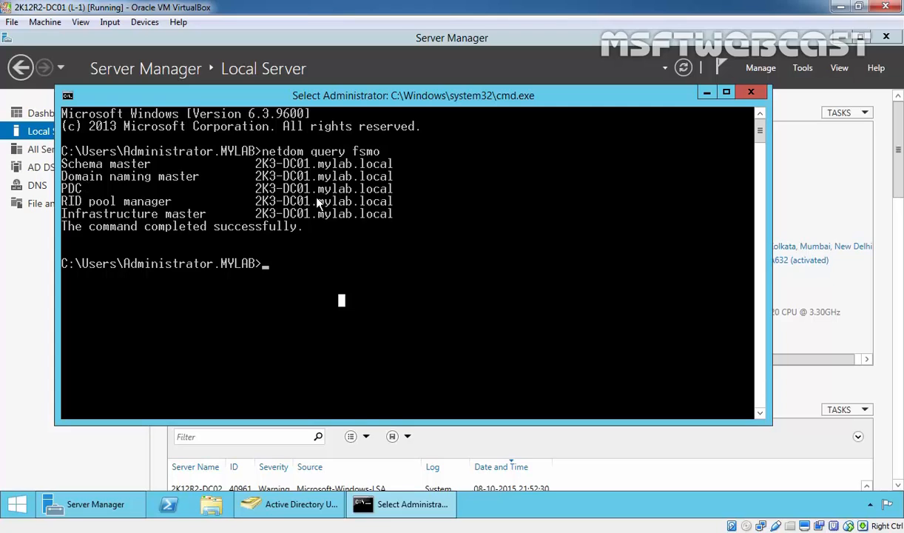
mouse_move(91, 206)
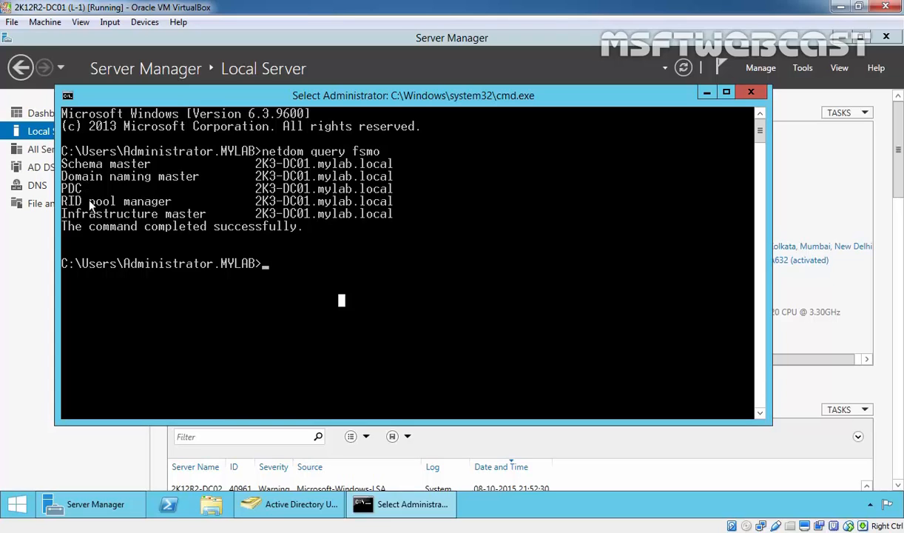
mouse_move(121, 235)
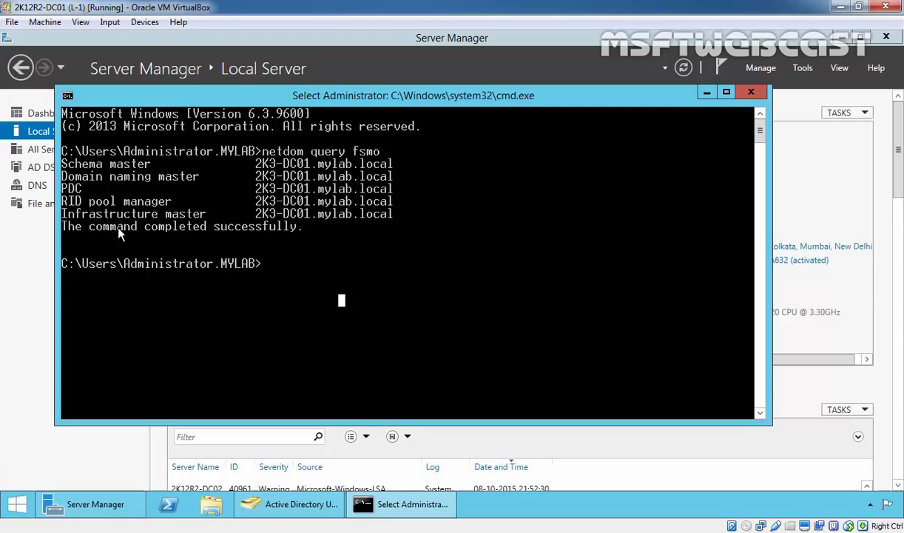
left_click(288, 504)
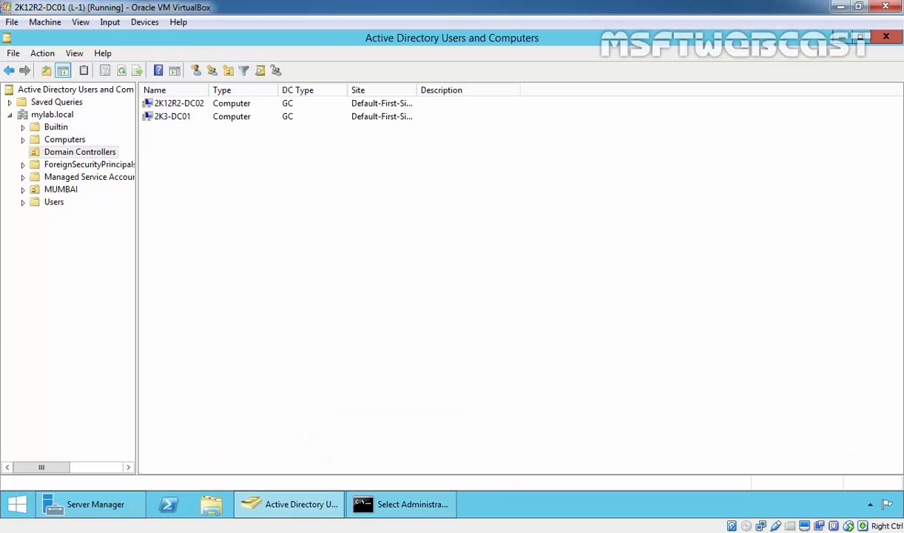
Step: Open Operations Masters for mylab.local, showing 2K3-DC01 as RID master
left_click(52, 115)
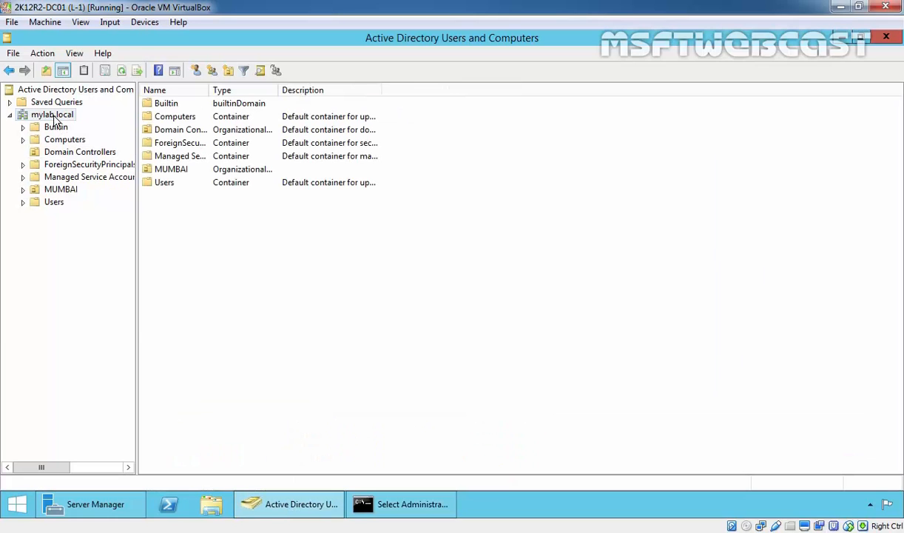
right_click(52, 115)
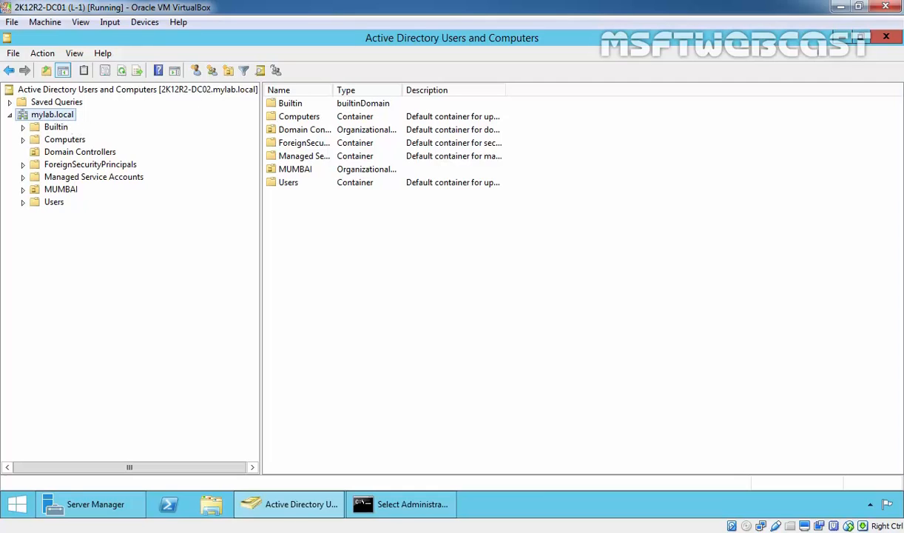
right_click(51, 114)
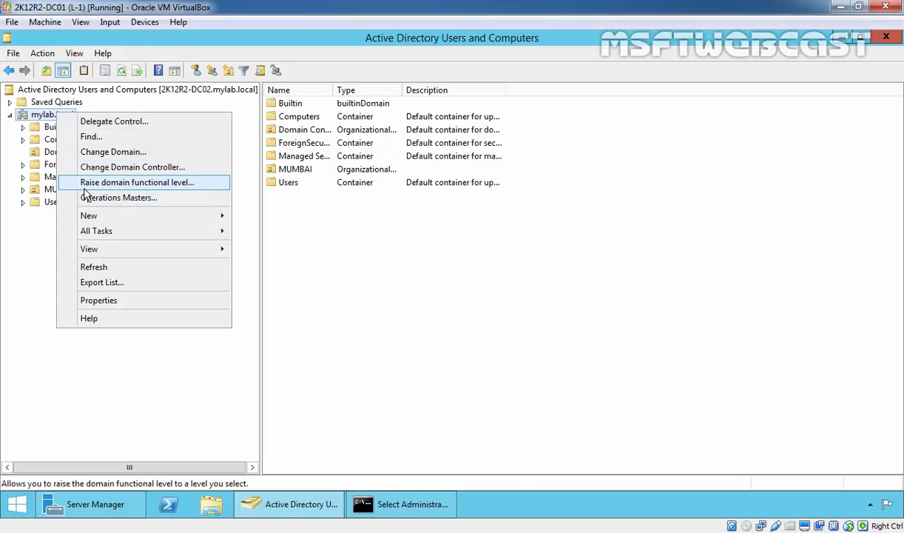
mouse_move(119, 198)
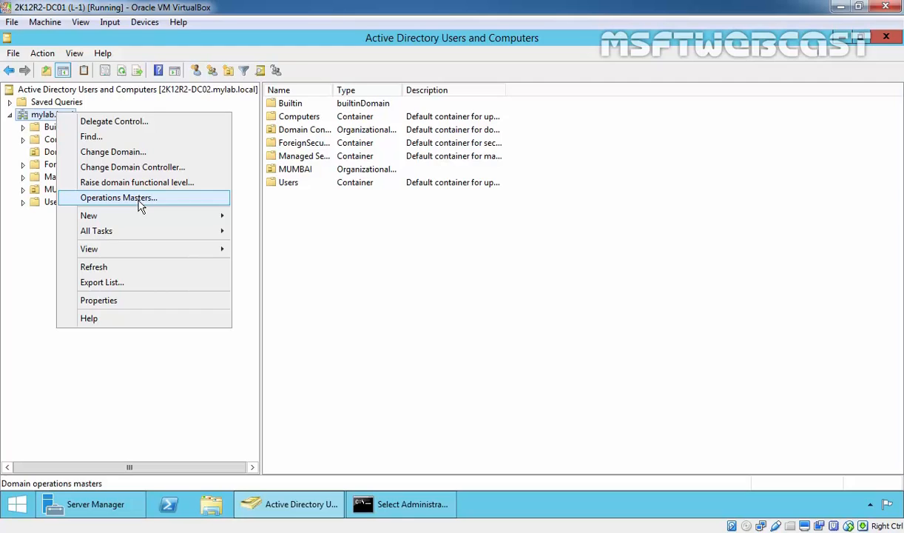
left_click(119, 198)
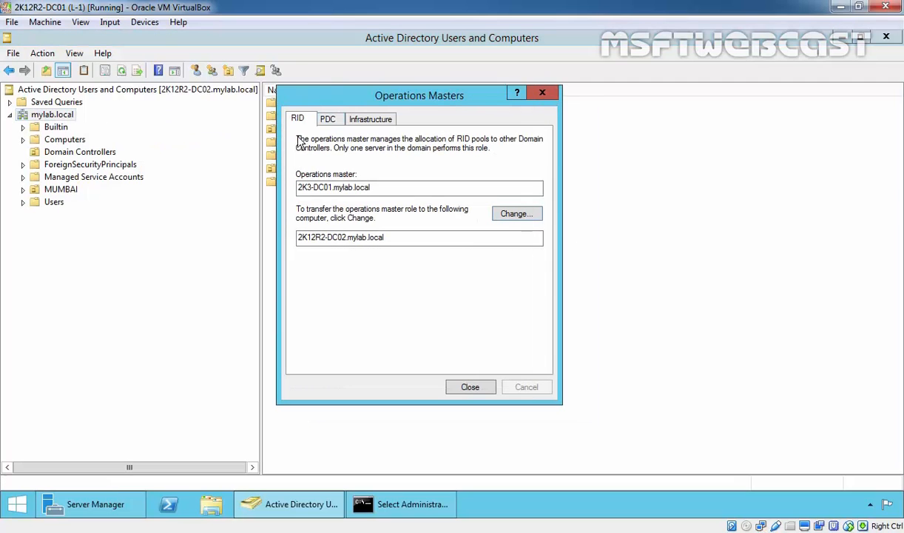
Step: Transfer the RID and PDC master roles to 2K12R2-DC02
left_click(516, 213)
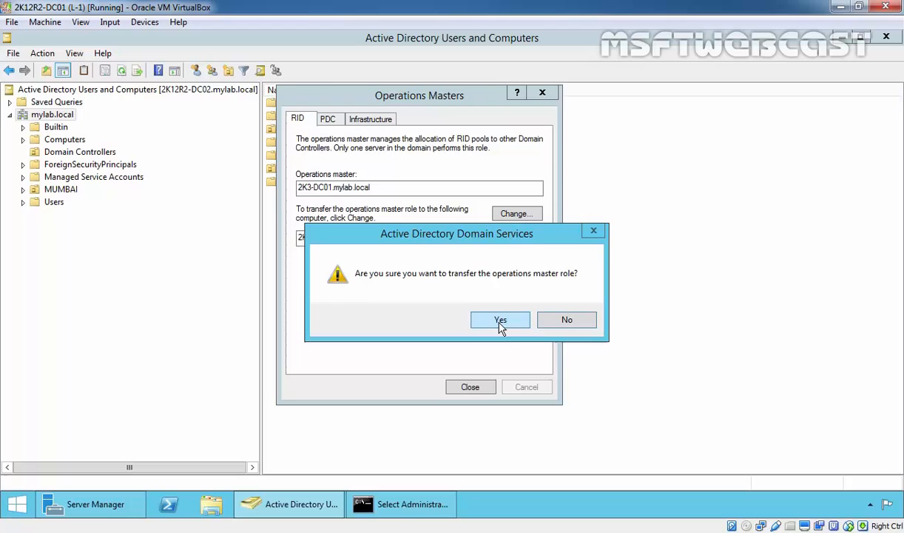
left_click(501, 319)
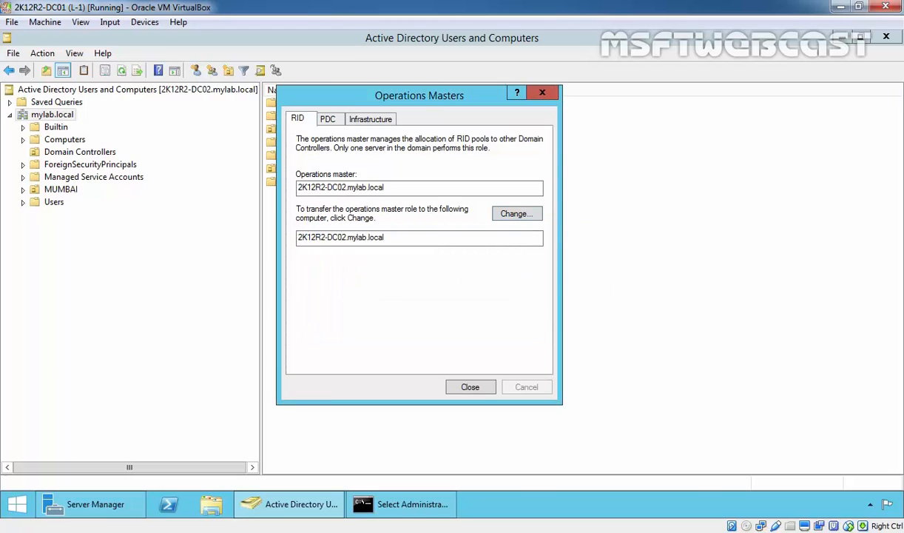
left_click(327, 118)
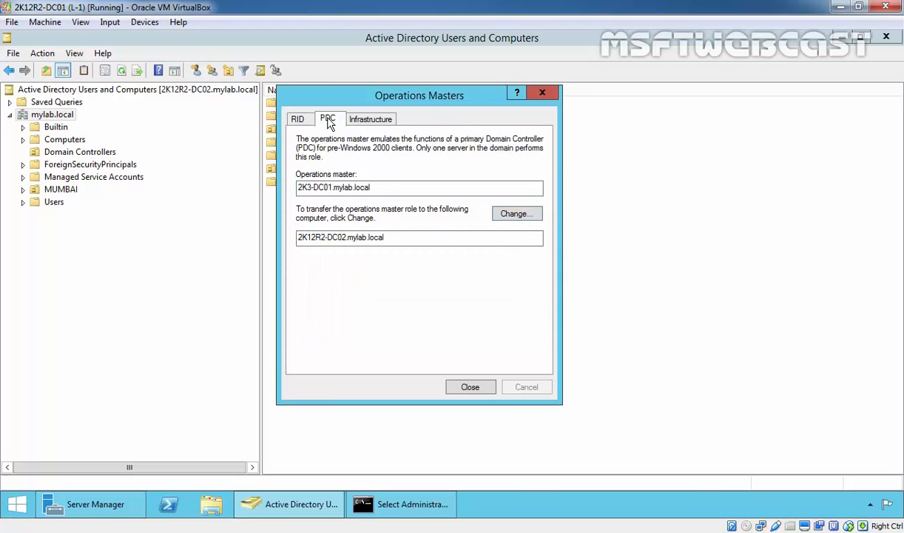
left_click(517, 213)
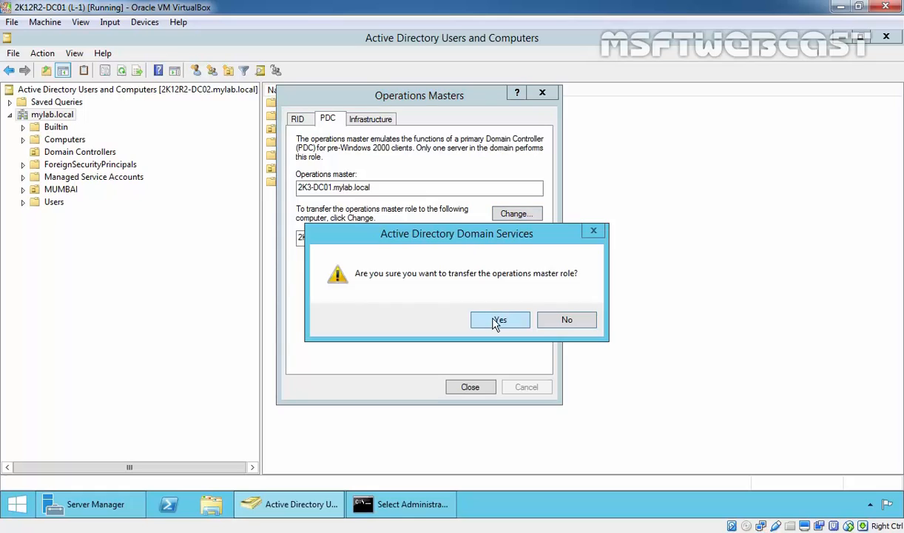
left_click(500, 319)
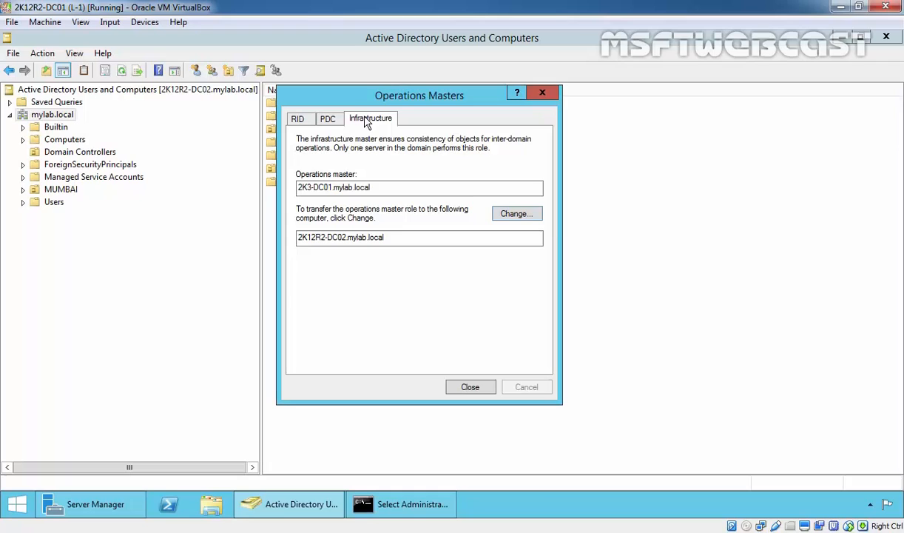
Step: Transfer the Infrastructure master role to 2K12R2-DC02 and close Operations Masters
left_click(516, 213)
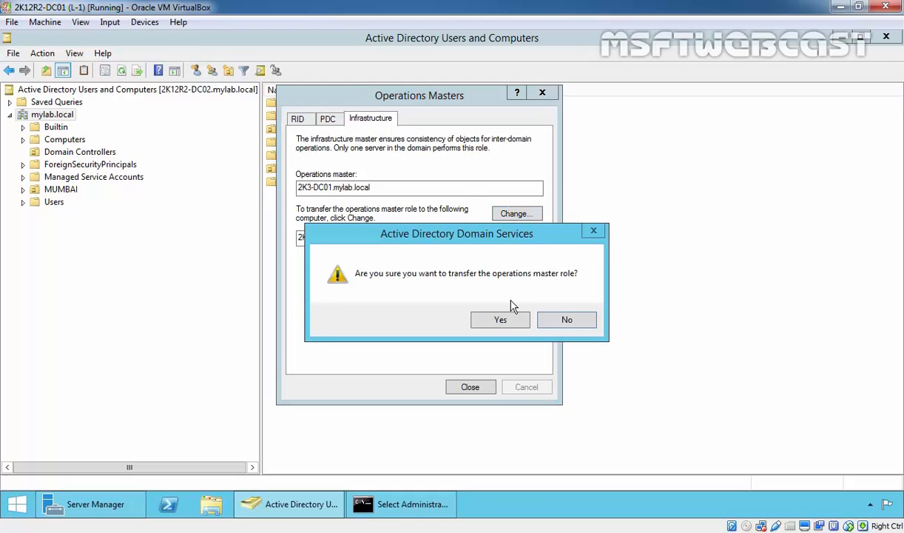
left_click(500, 319)
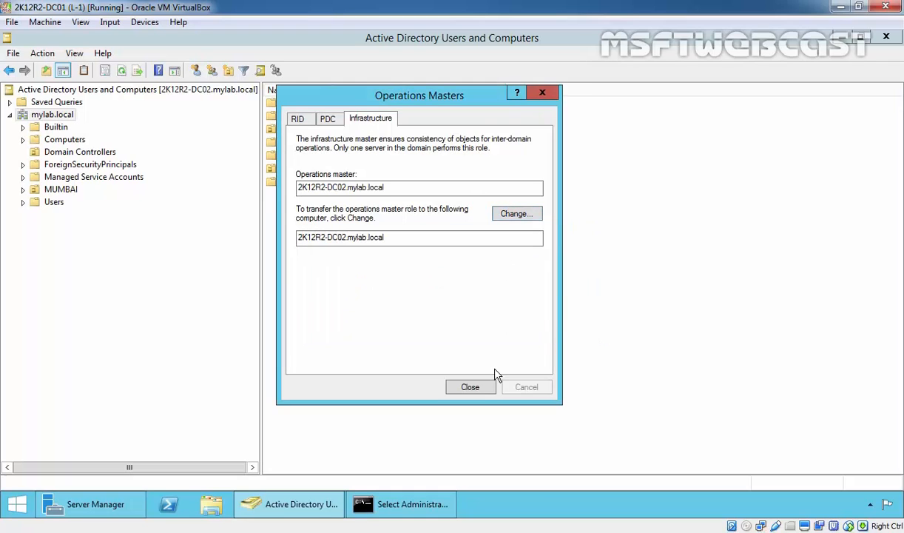
left_click(470, 386)
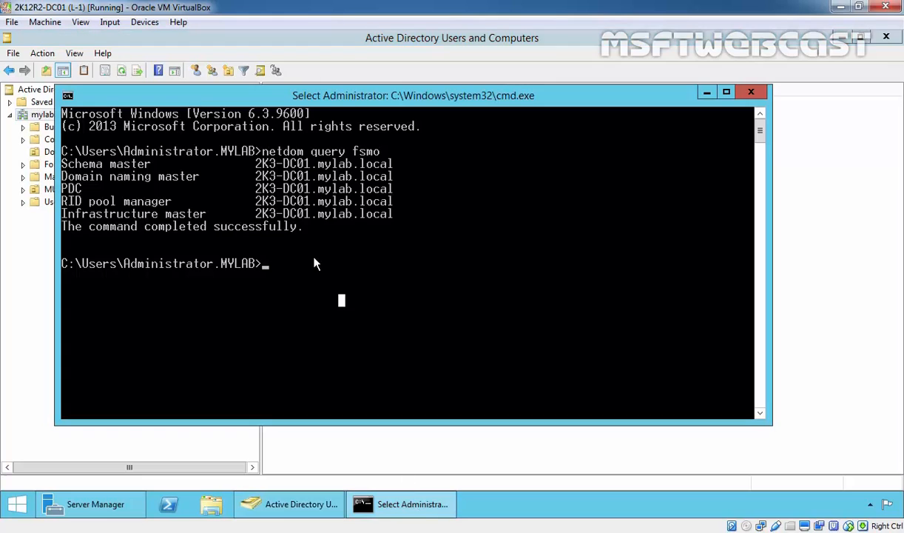
Step: Run 'netdom query fsmo' to confirm 2K12R2-DC02 holds all five roles
type("netdom query fsmo")
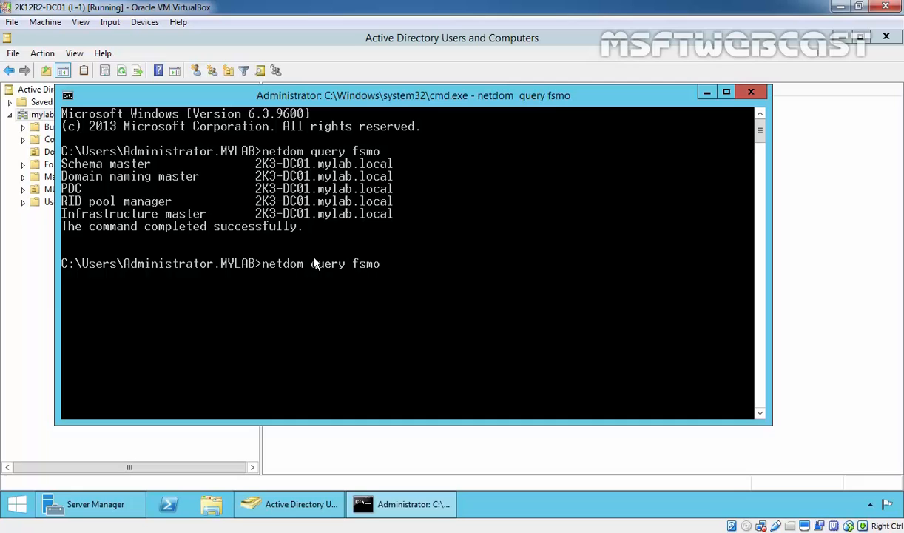
key("Return")
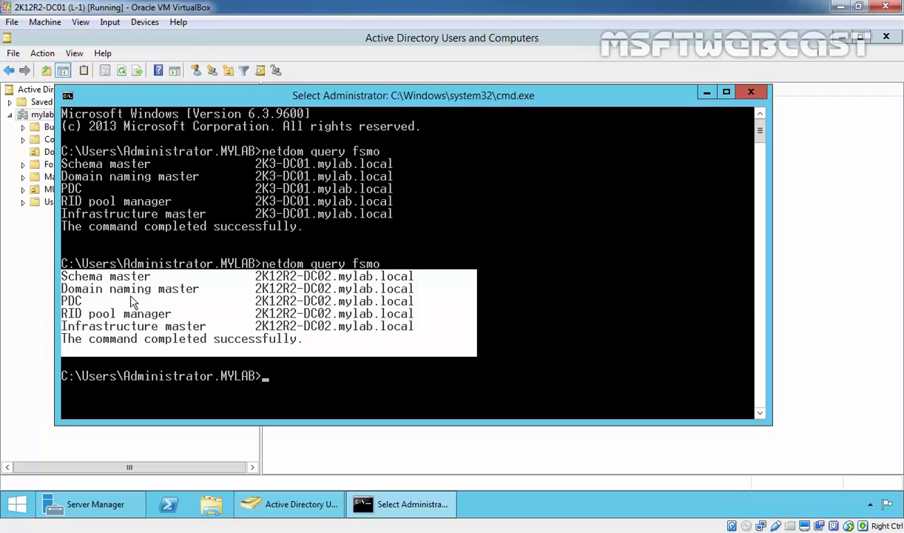
mouse_move(320, 289)
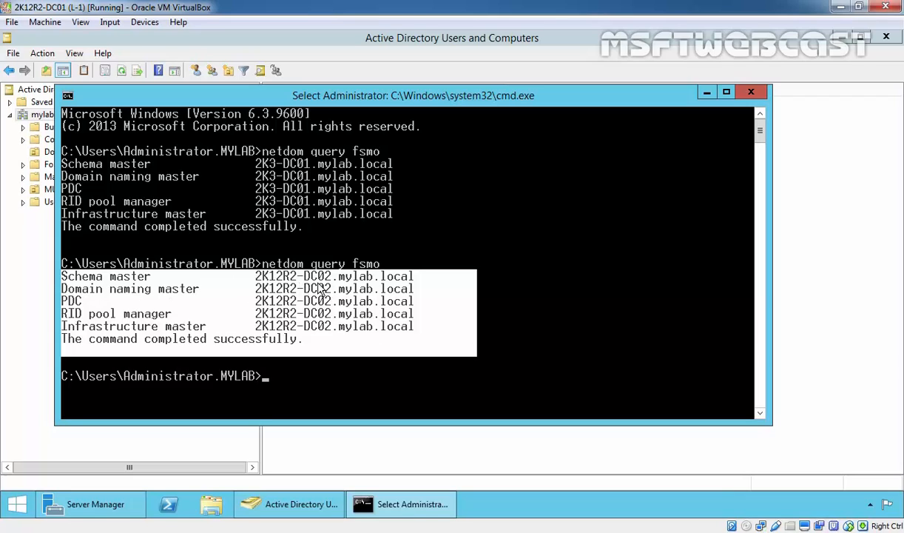
mouse_move(289, 290)
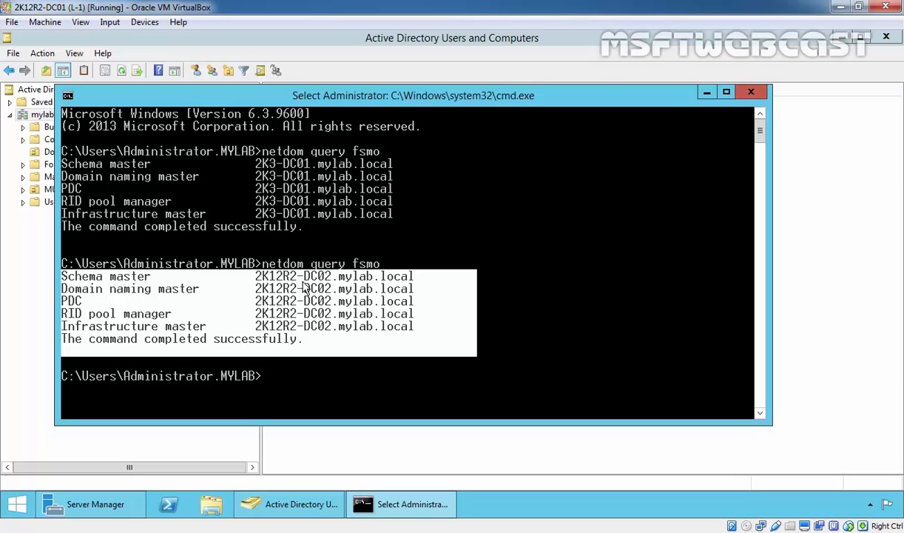
mouse_move(551, 324)
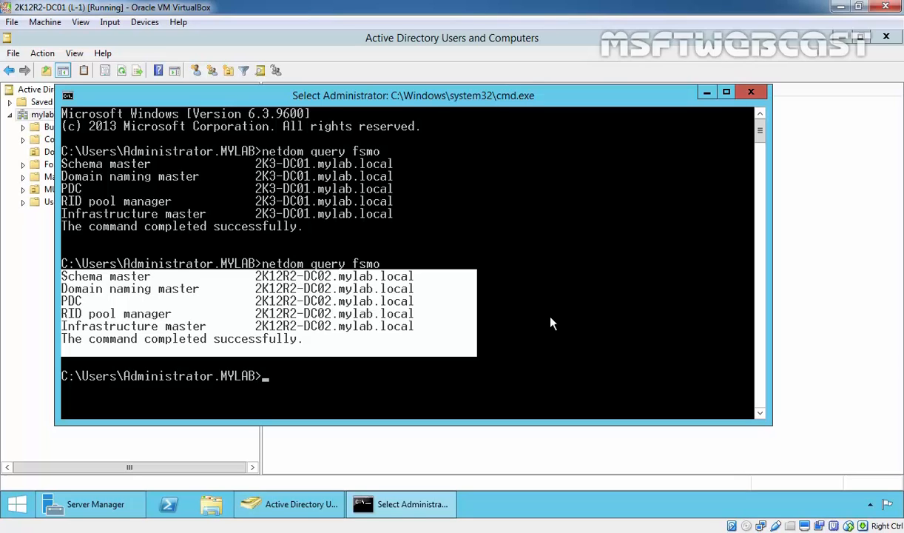